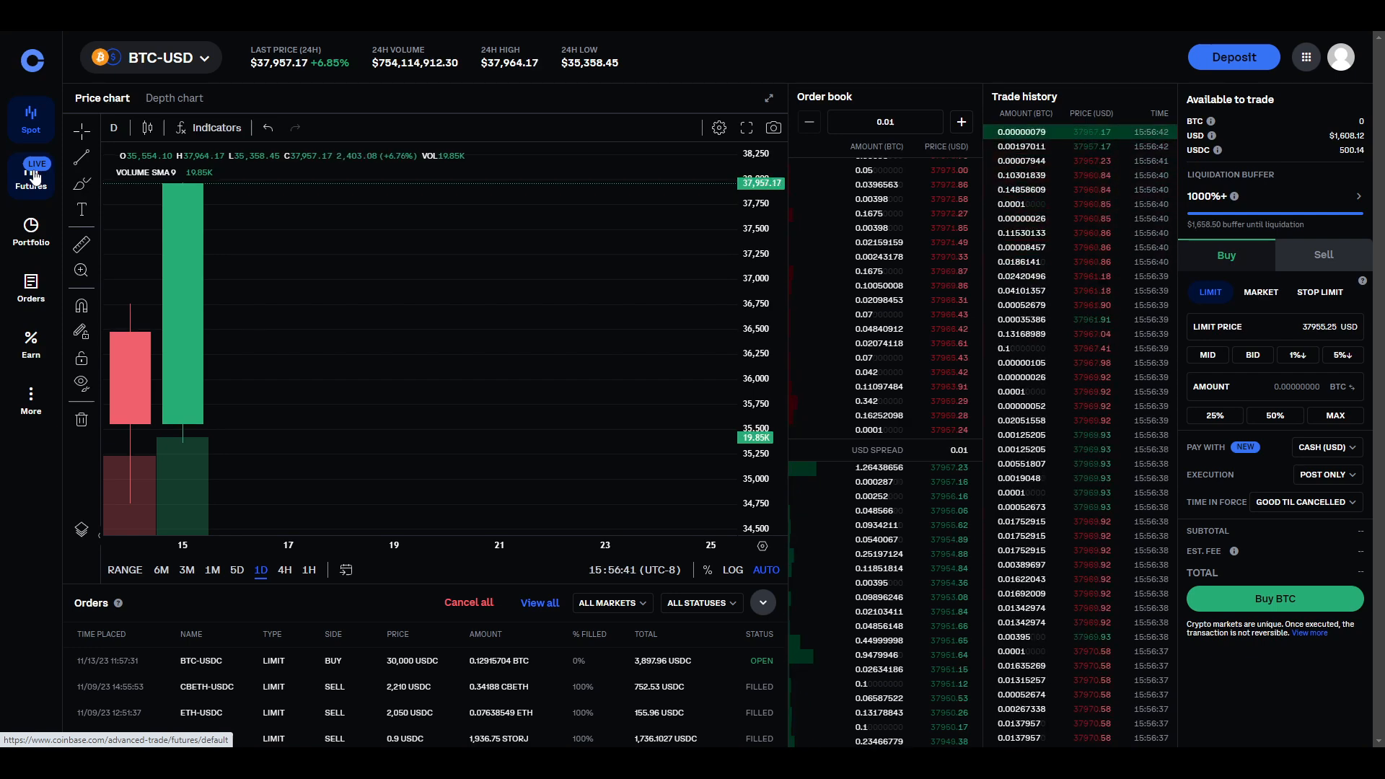
Go from the BTC-USD spot market to the BTC 24 NOV 23 nano futures page.
left_click(30, 175)
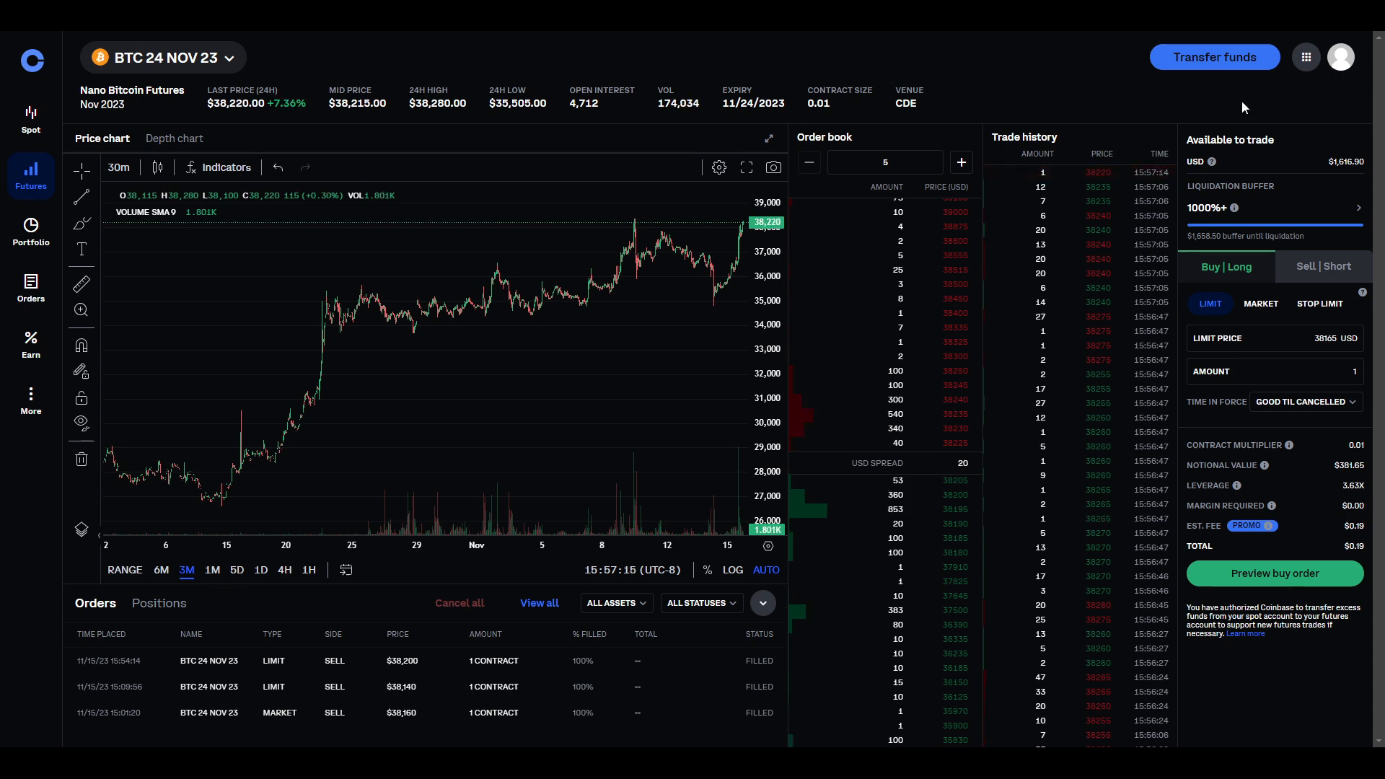
View the Transfer Funds options and dismiss them without moving any funds.
left_click(1214, 56)
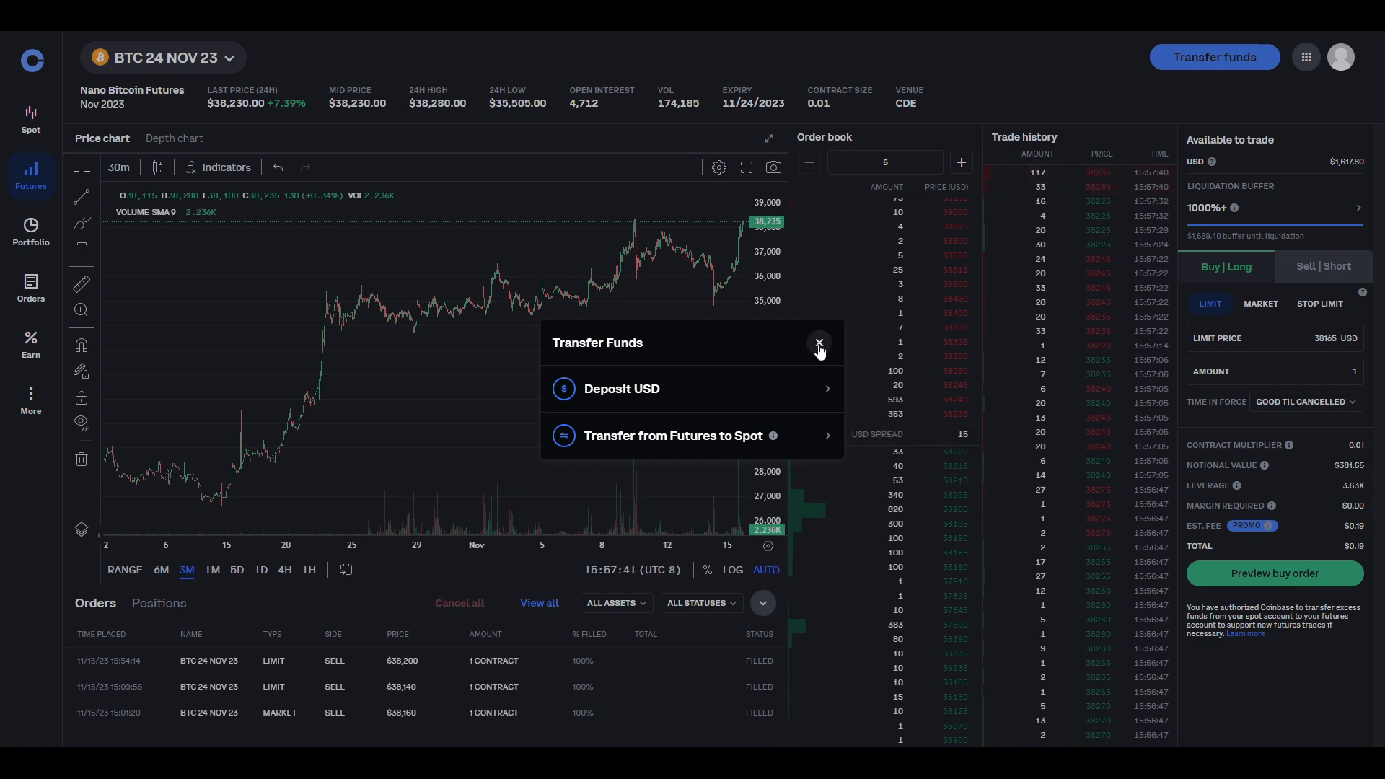
left_click(818, 344)
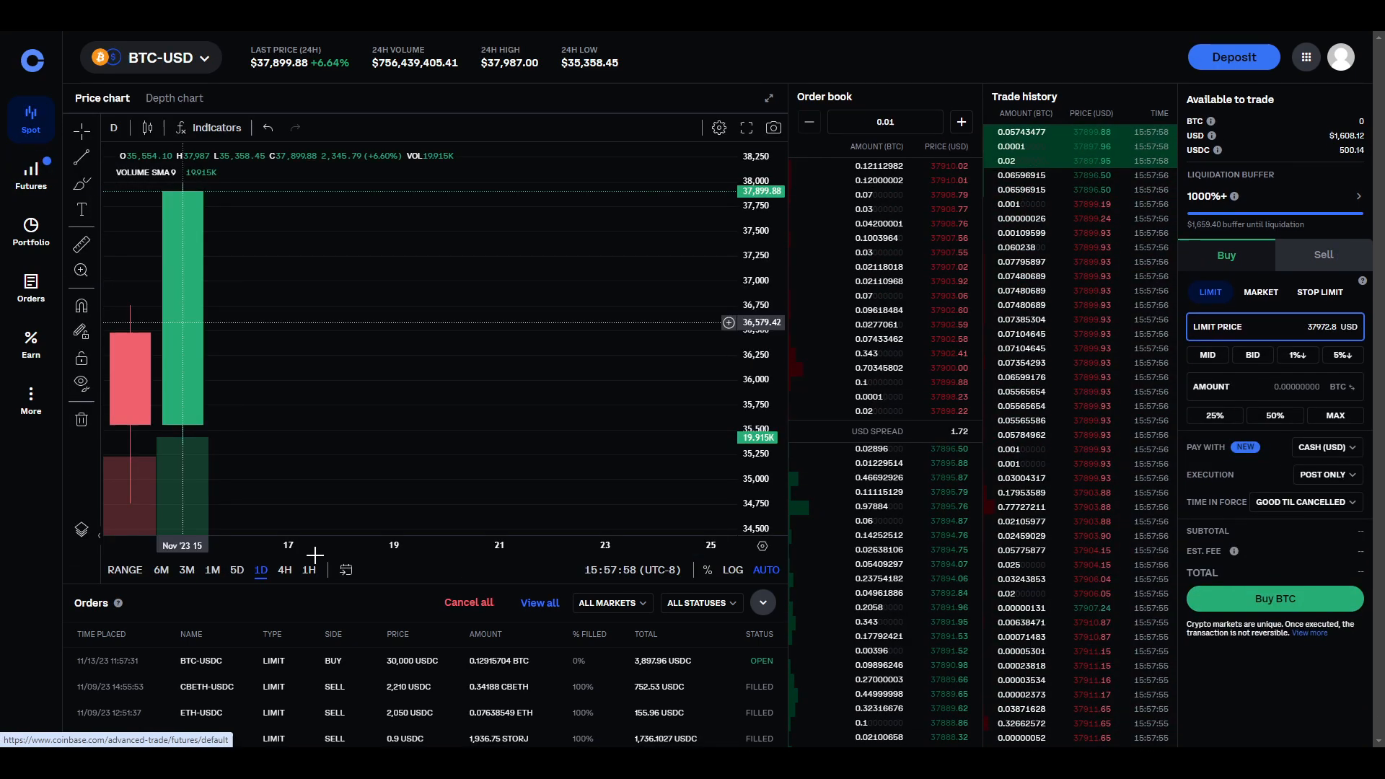
Set the BTC-USD spot chart range to 6M, try 5D, and settle on 6M.
left_click(161, 570)
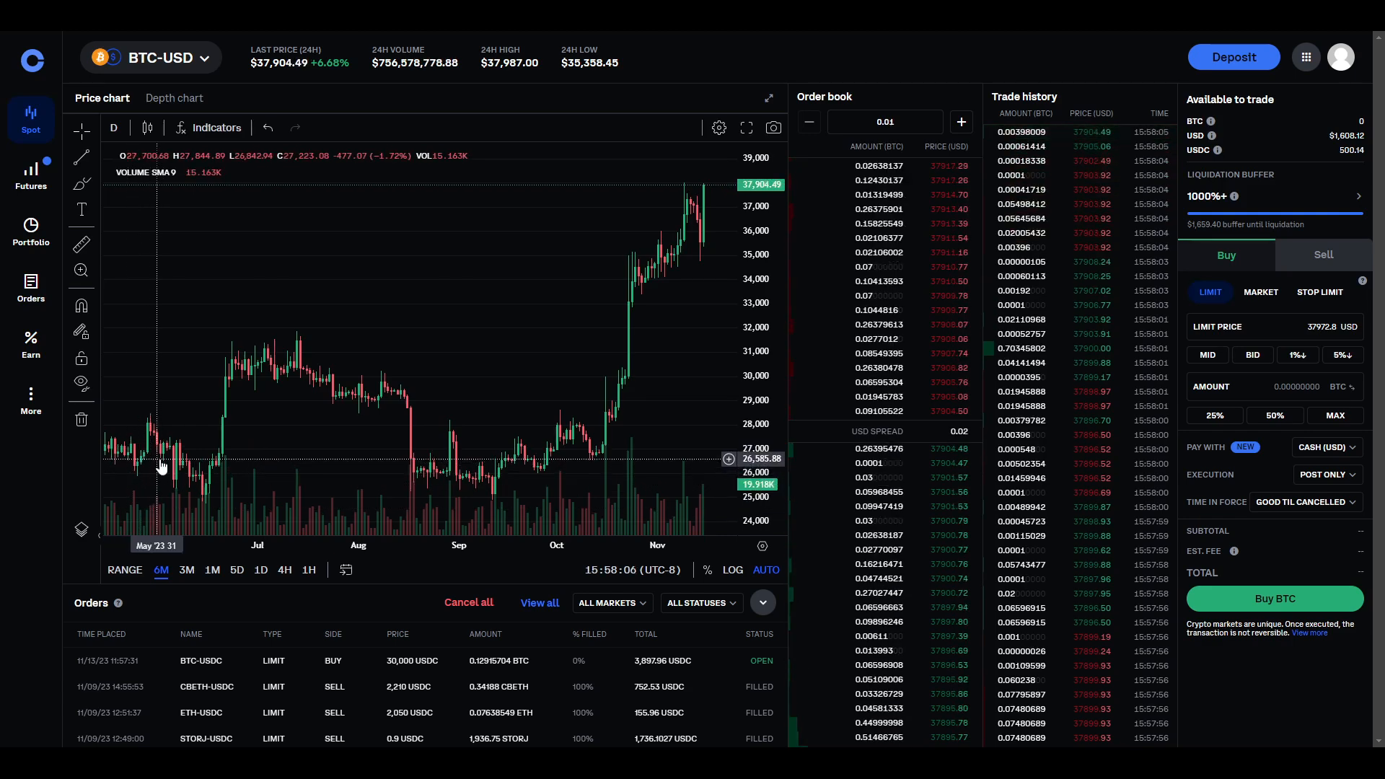
mouse_move(247, 383)
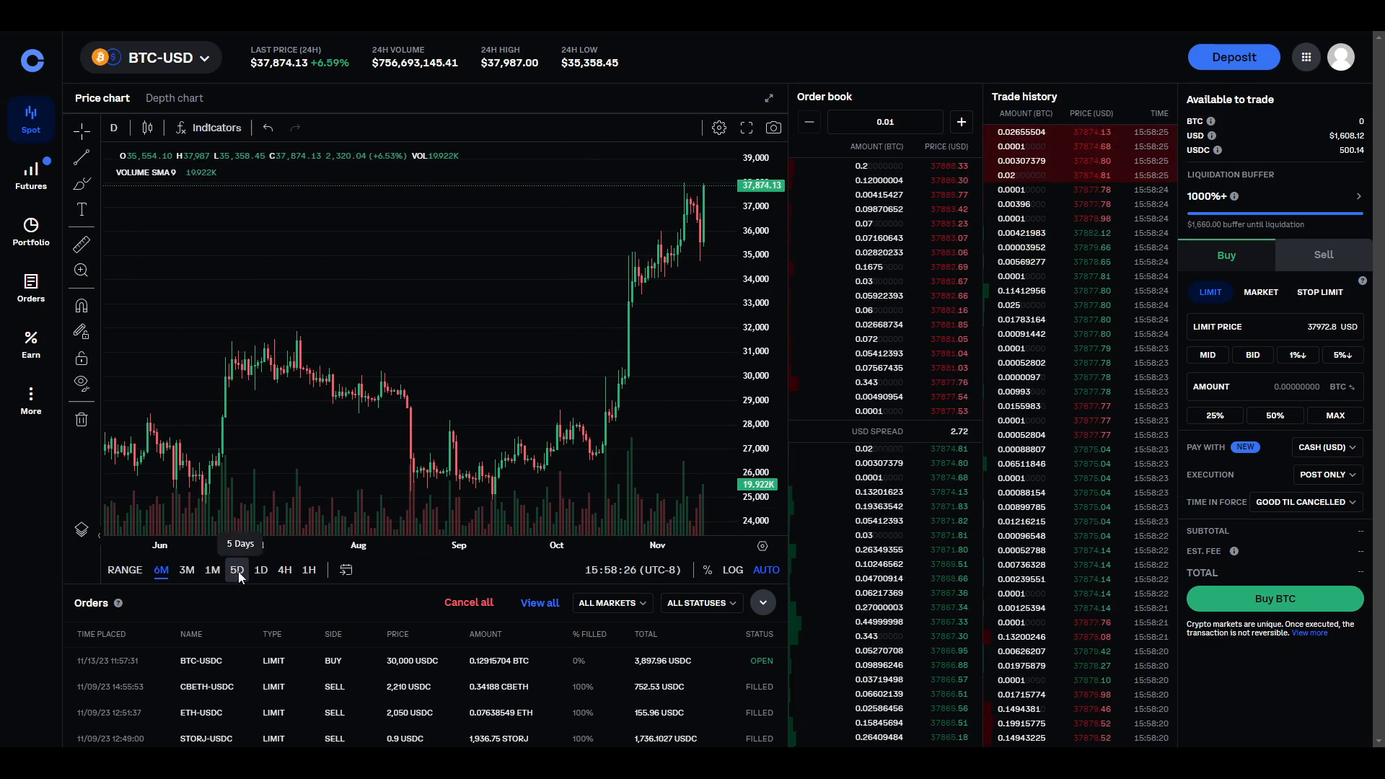
left_click(237, 570)
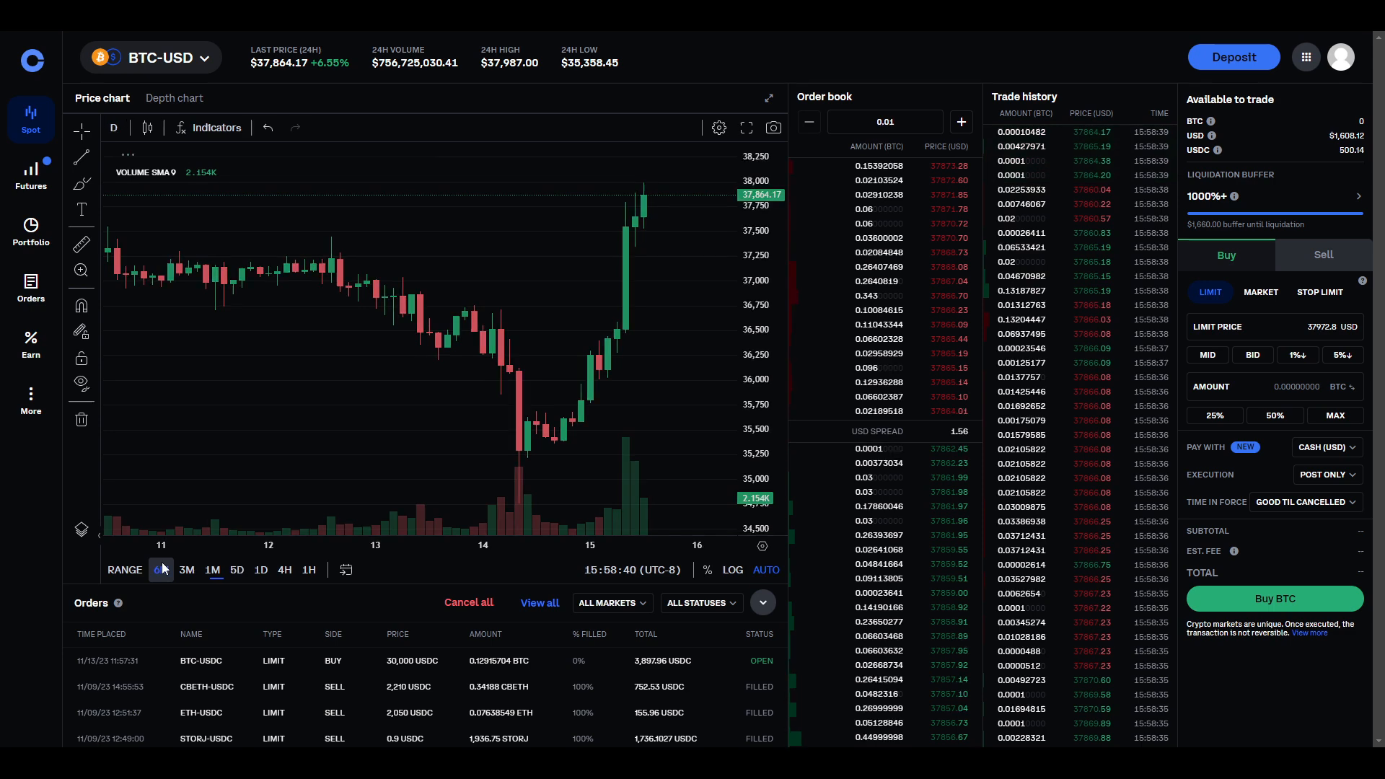
left_click(160, 568)
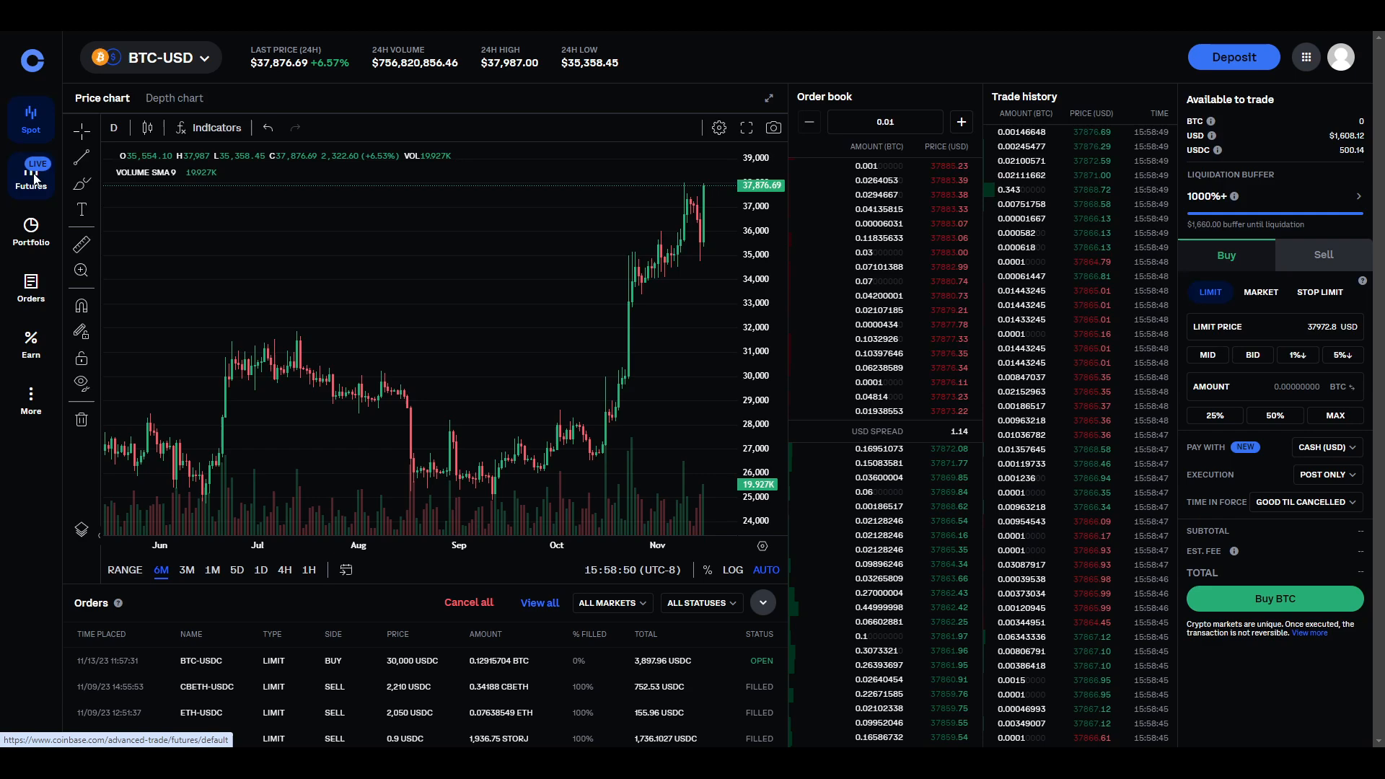
Return to the BTC 24 NOV 23 futures page and review its filled sell orders.
left_click(30, 175)
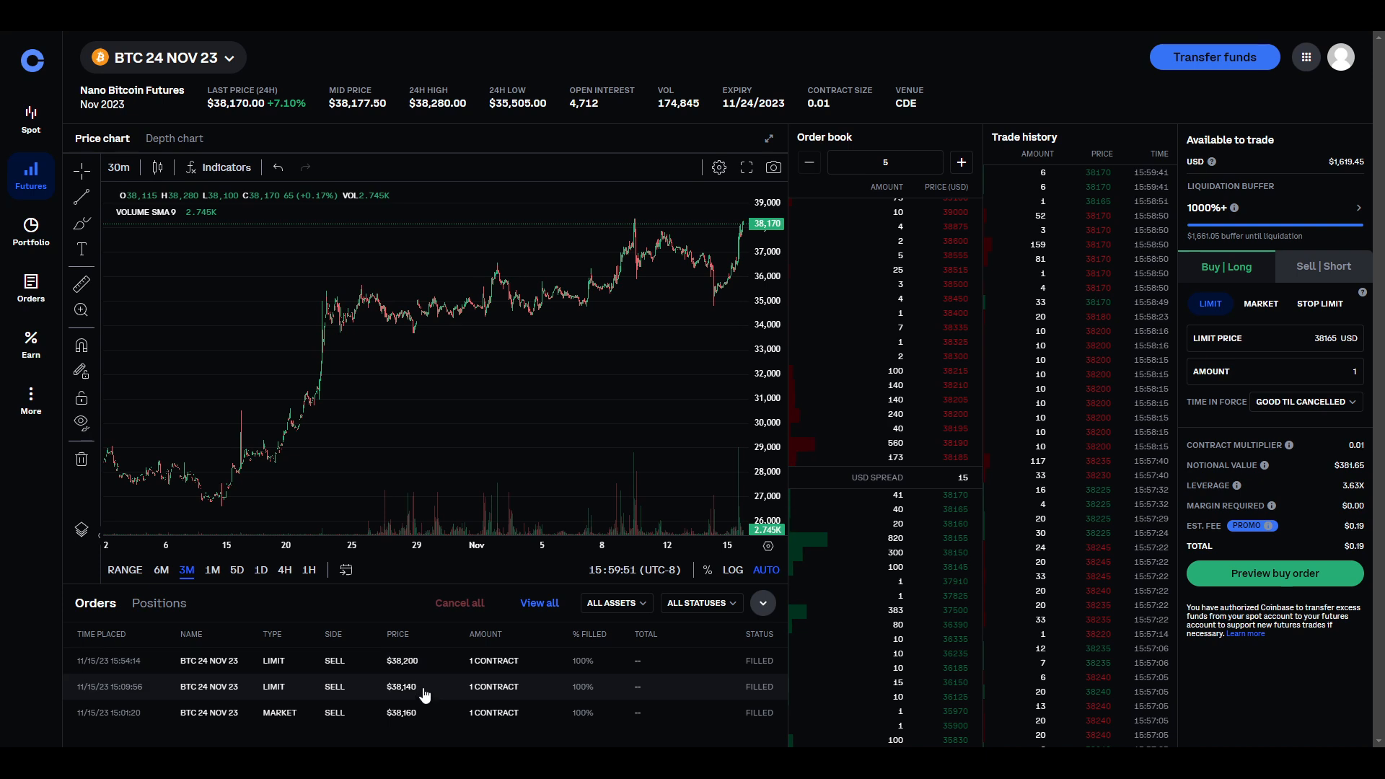
mouse_move(430, 715)
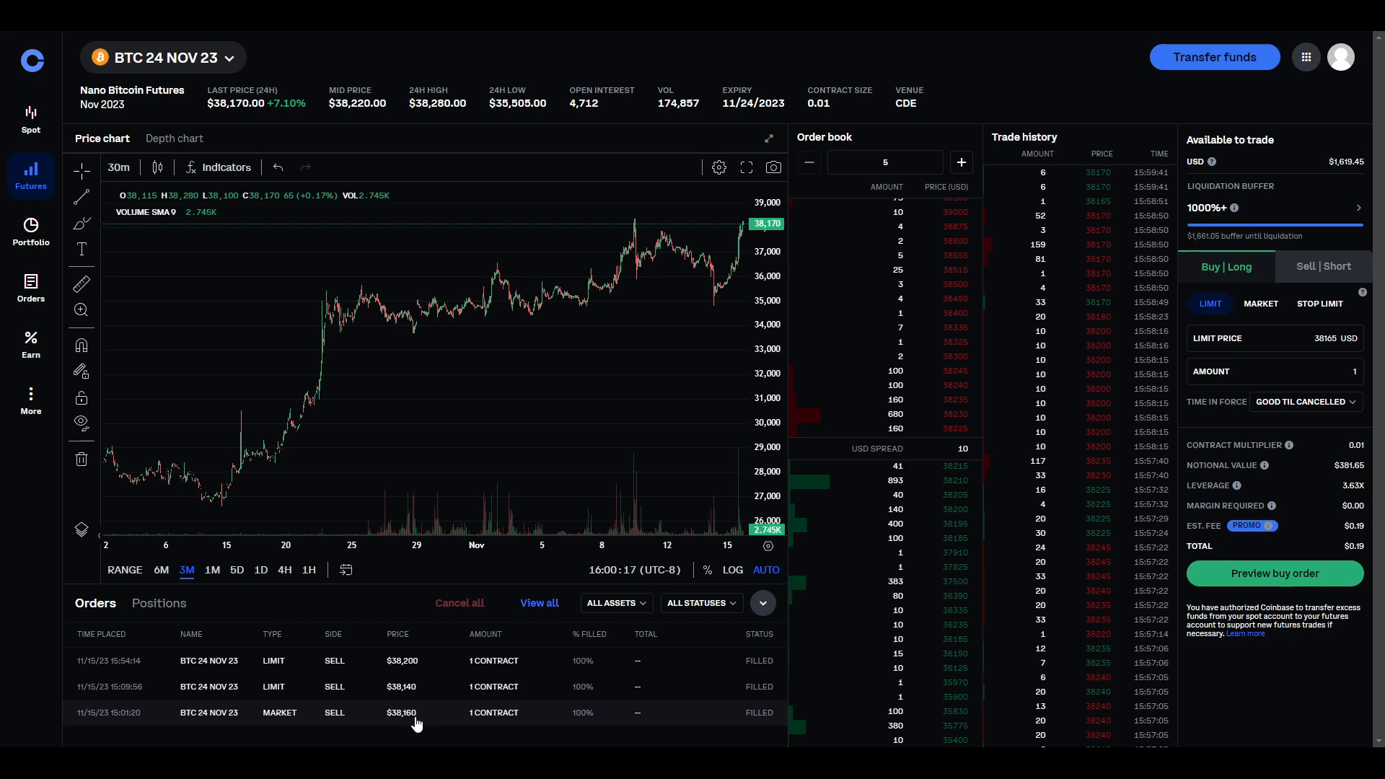
mouse_move(428, 679)
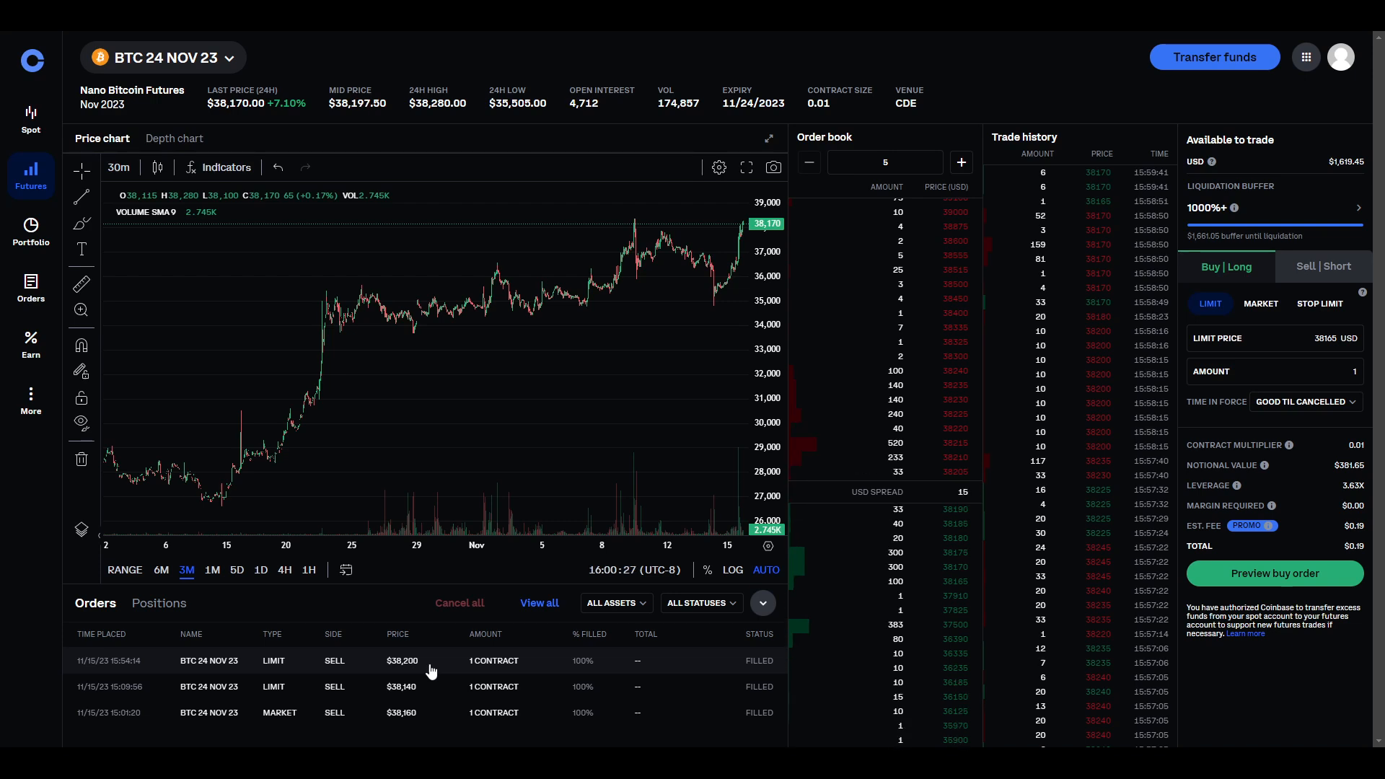
mouse_move(424, 671)
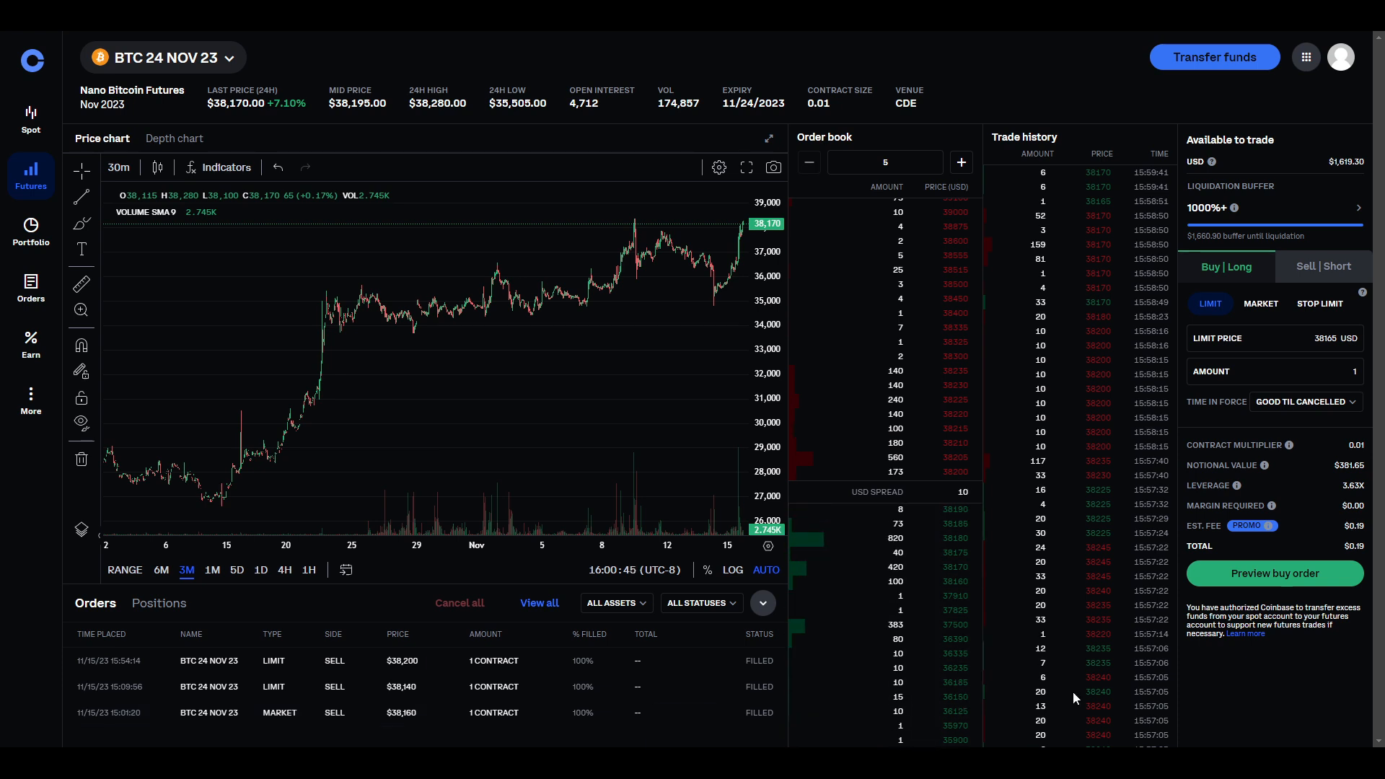
Set the order ticket to Sell | Short, try Market, and settle on a Limit order.
left_click(1323, 266)
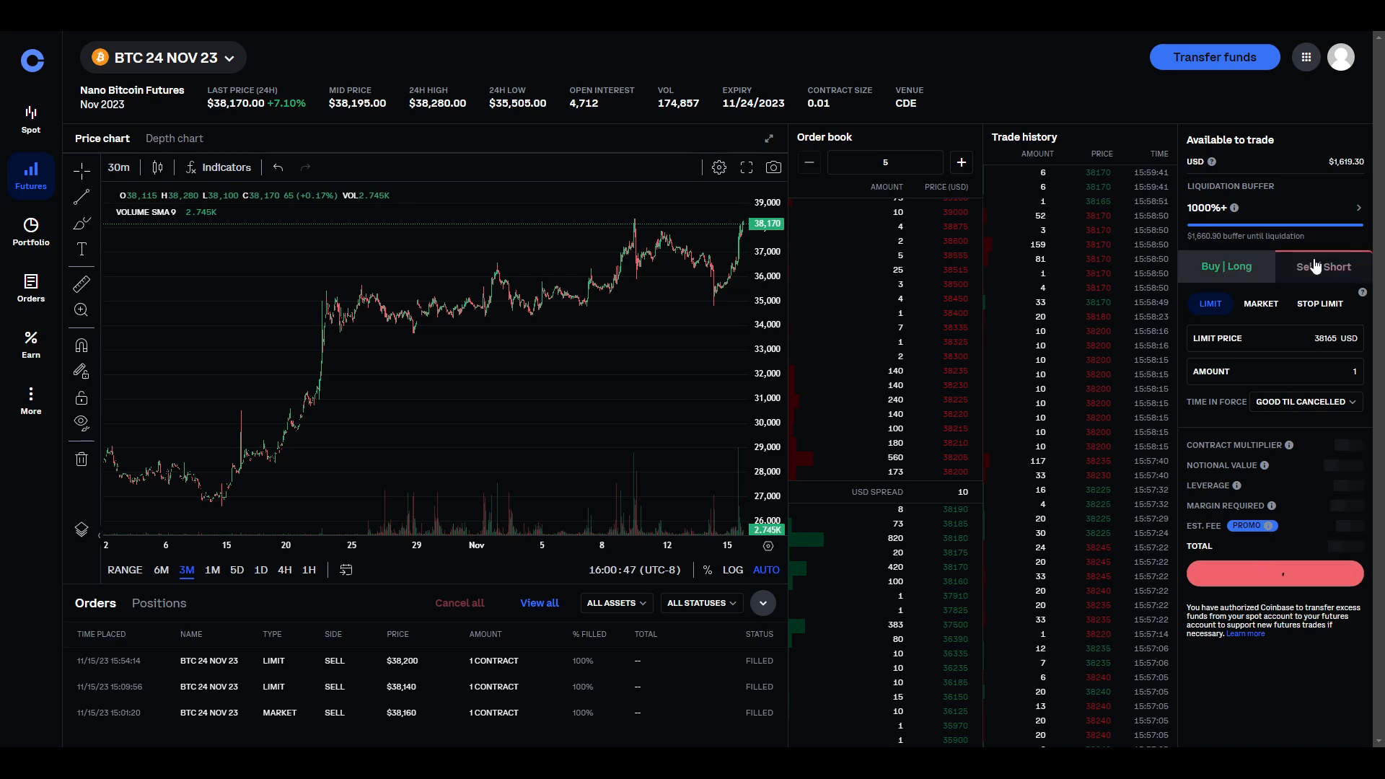
left_click(1323, 265)
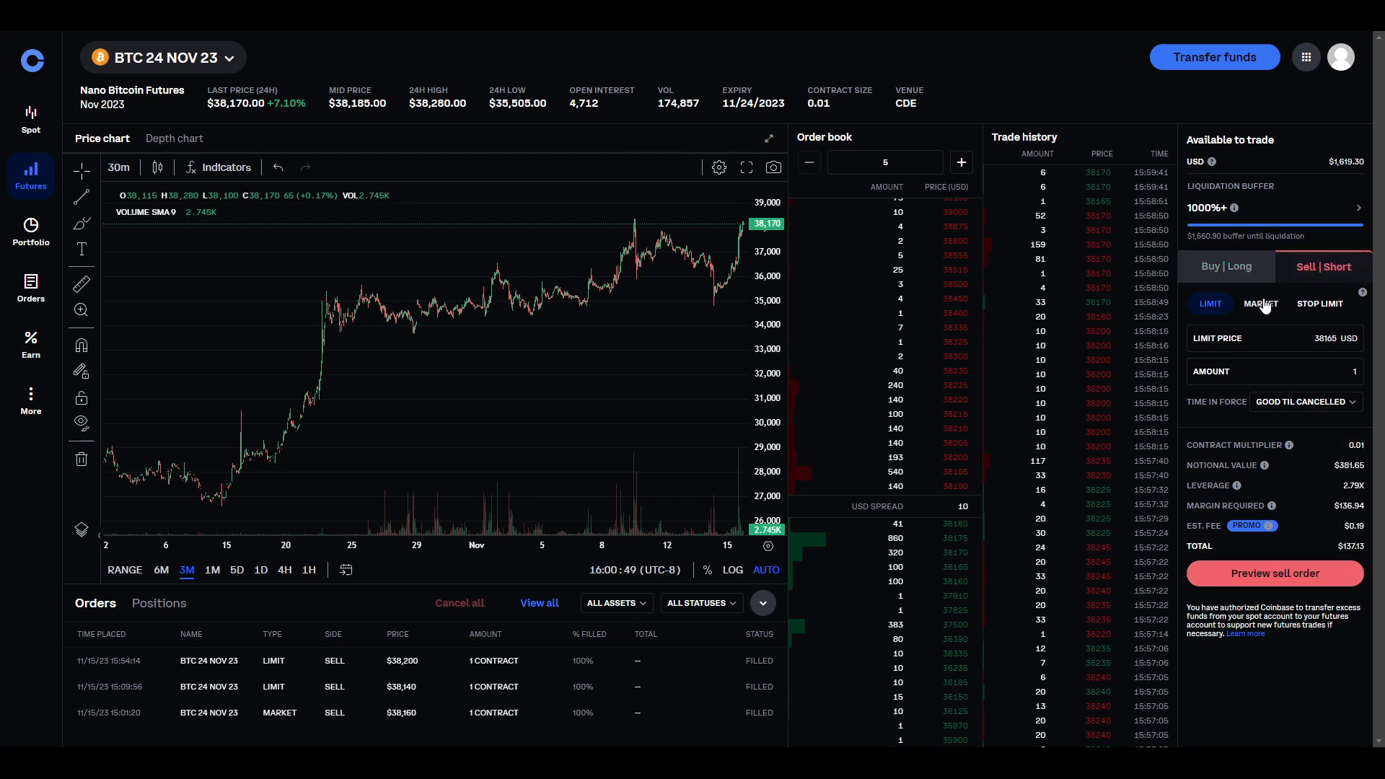
left_click(1261, 305)
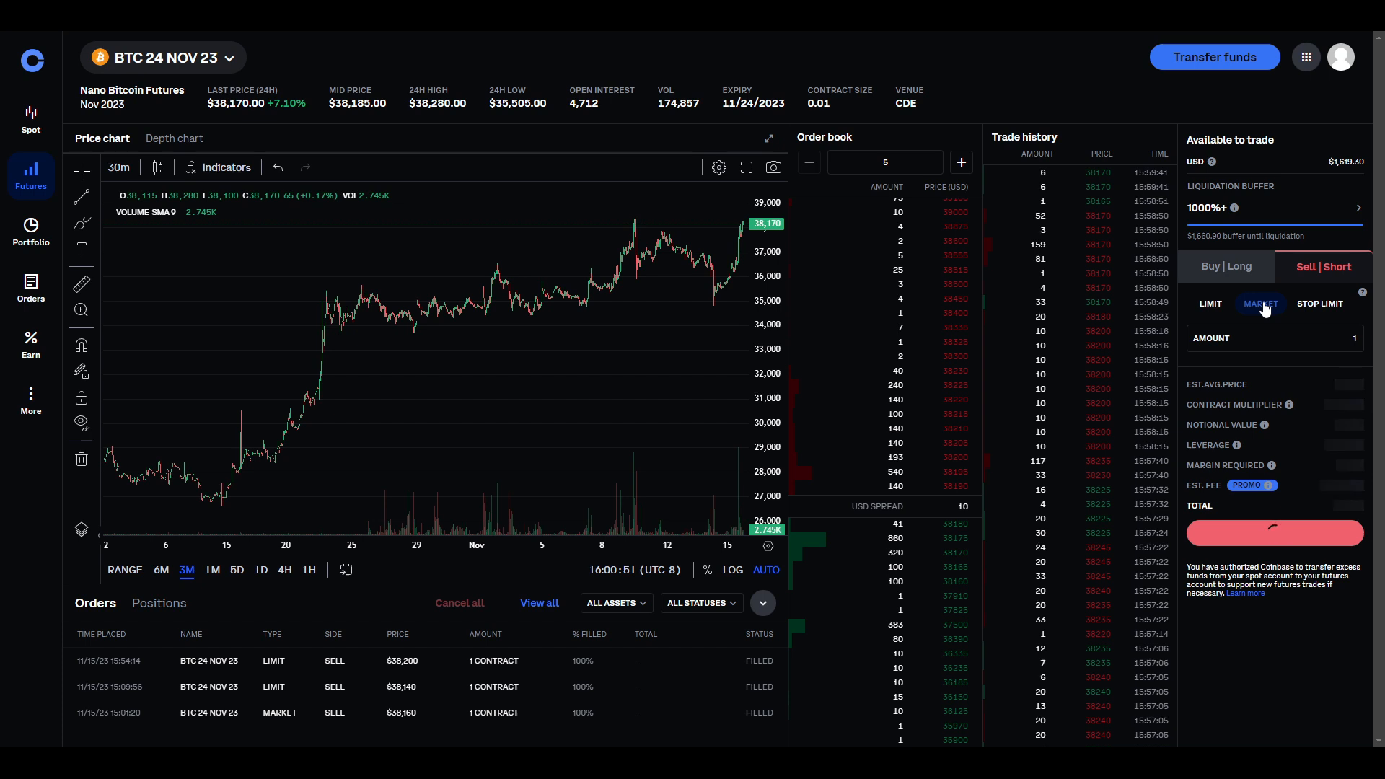
left_click(1260, 303)
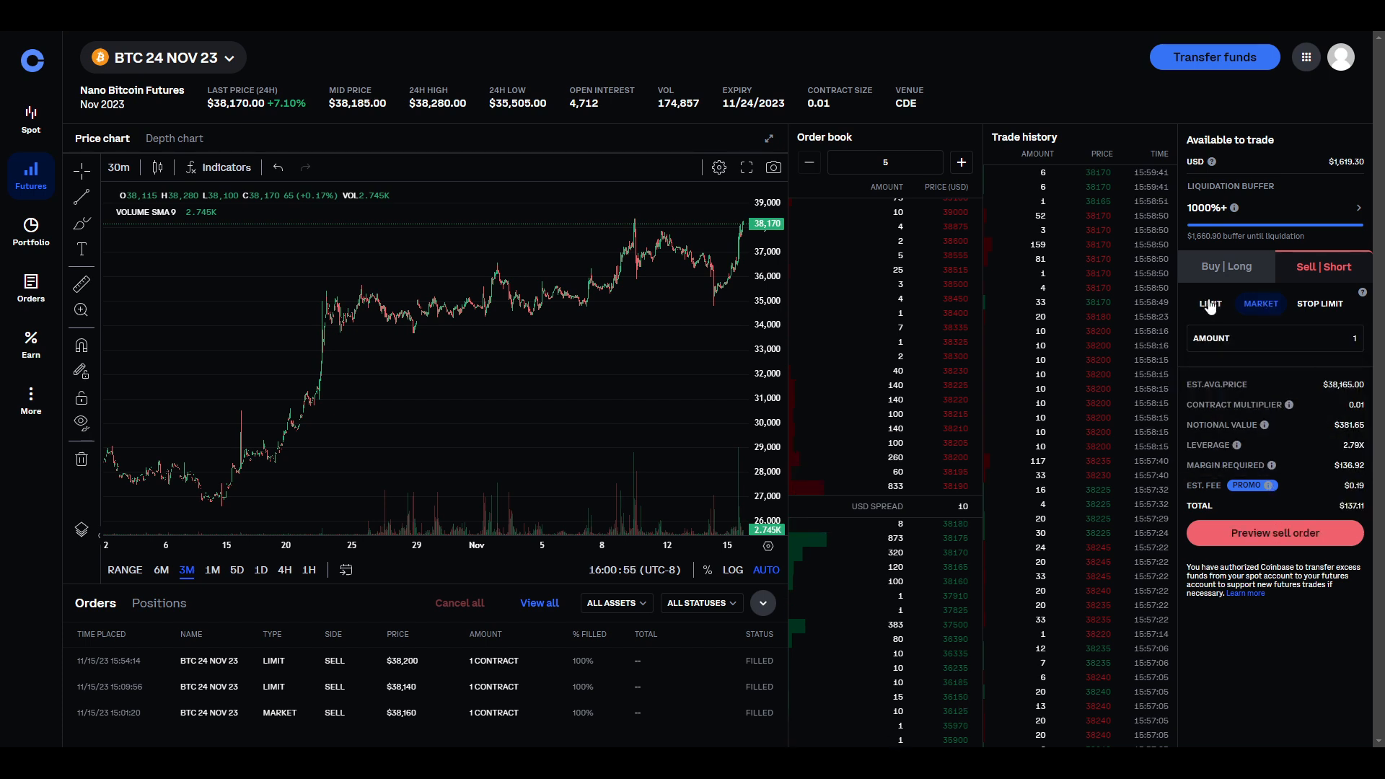
left_click(1209, 304)
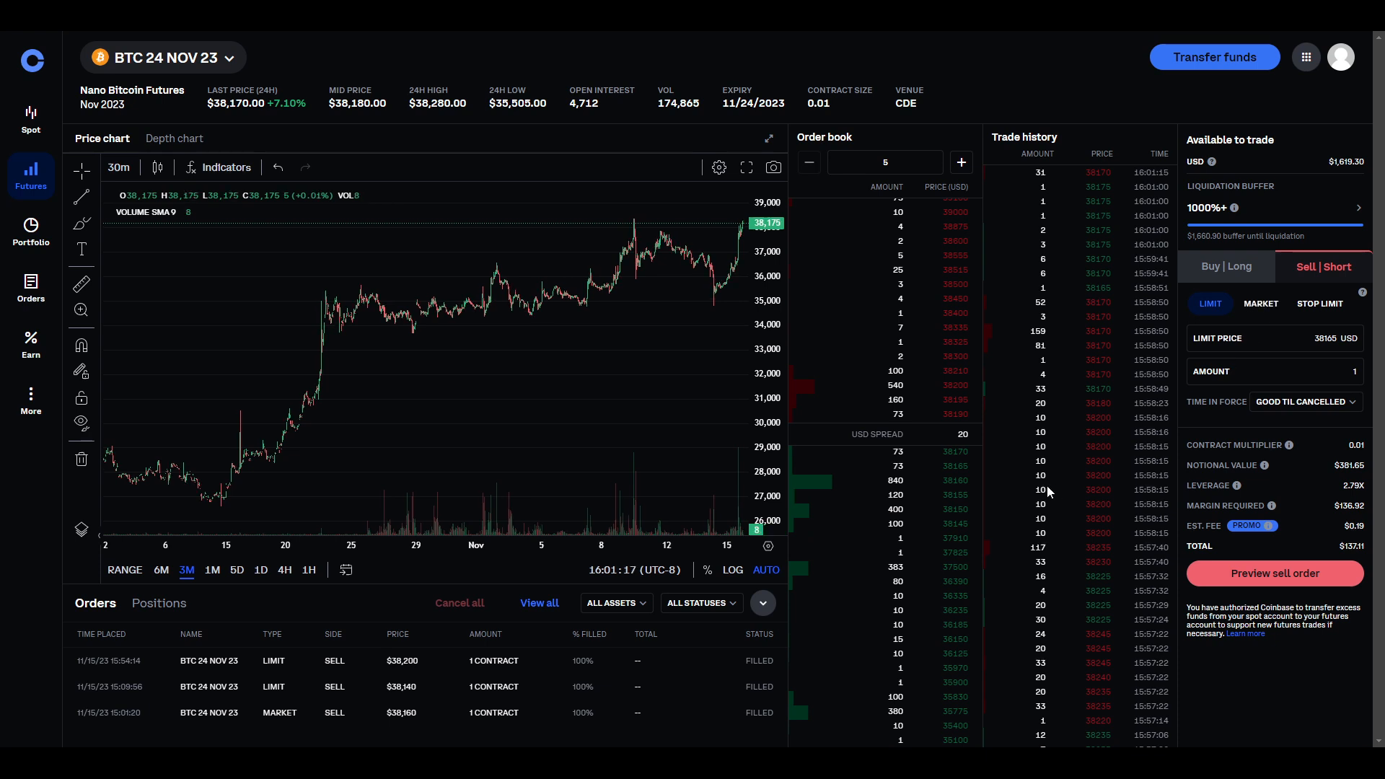
mouse_move(949, 492)
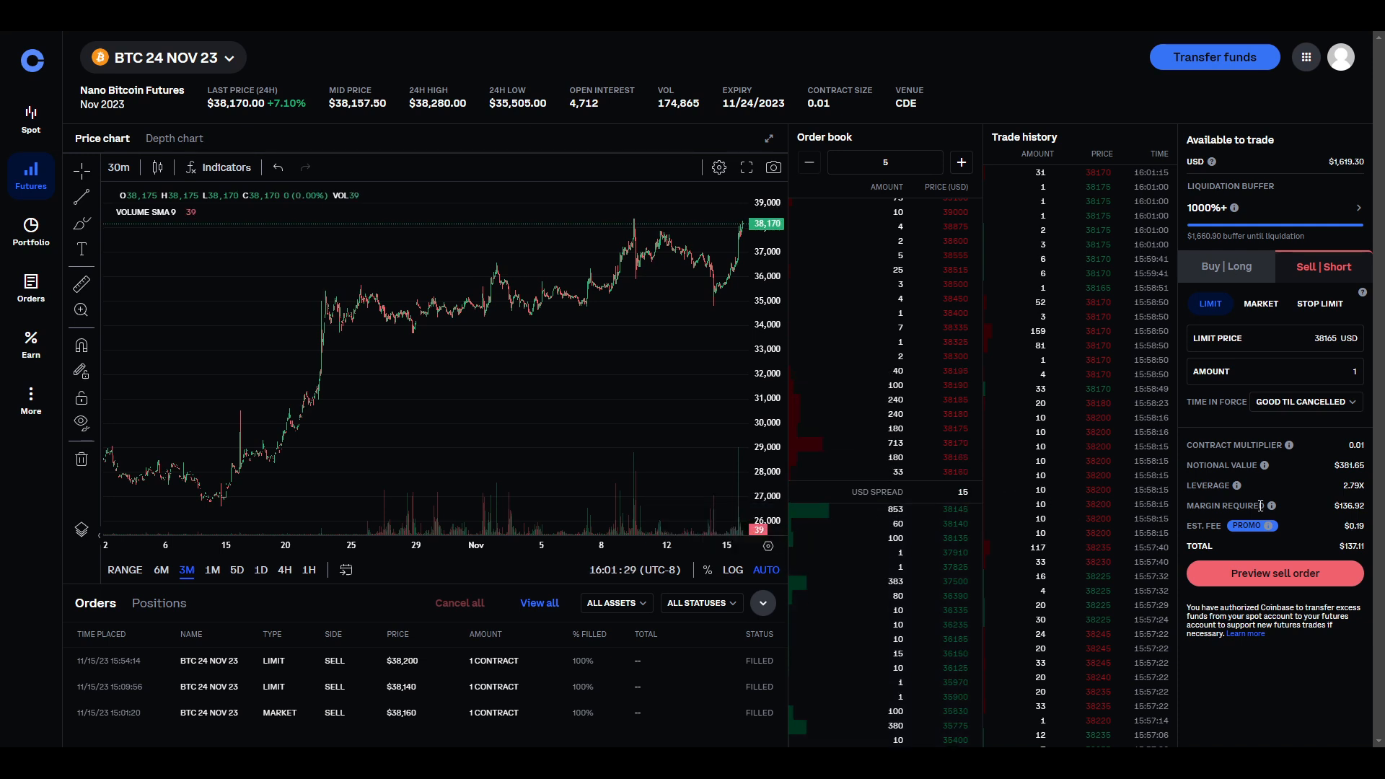
mouse_move(952, 739)
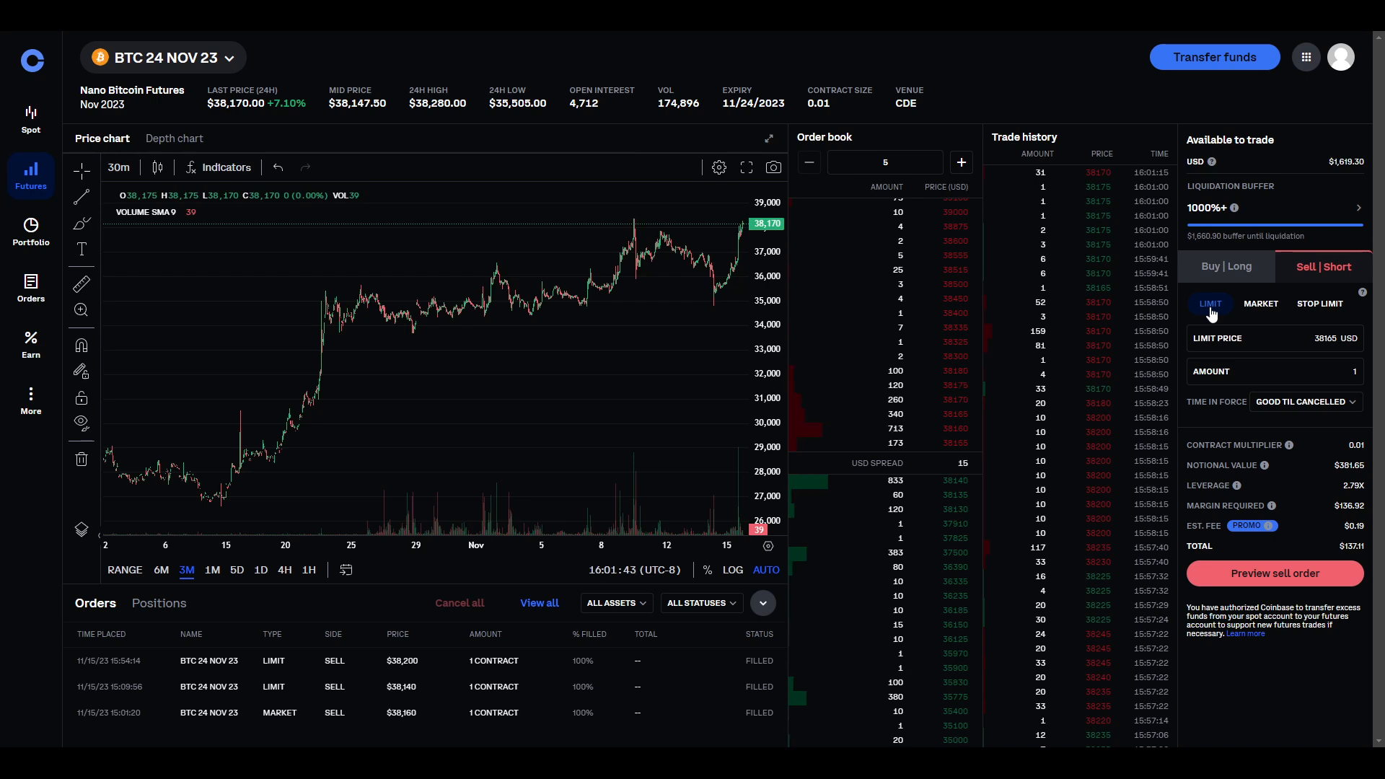
mouse_move(946, 538)
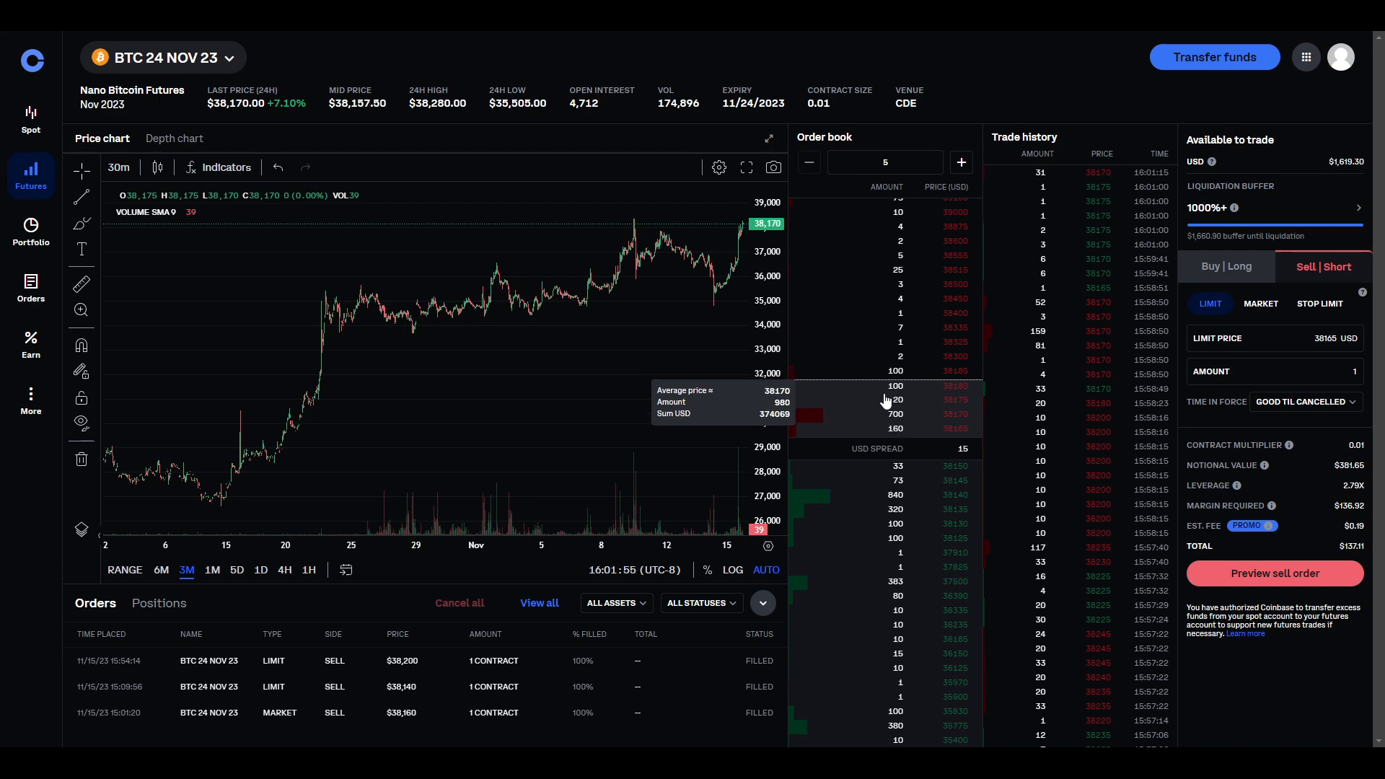
mouse_move(1273, 525)
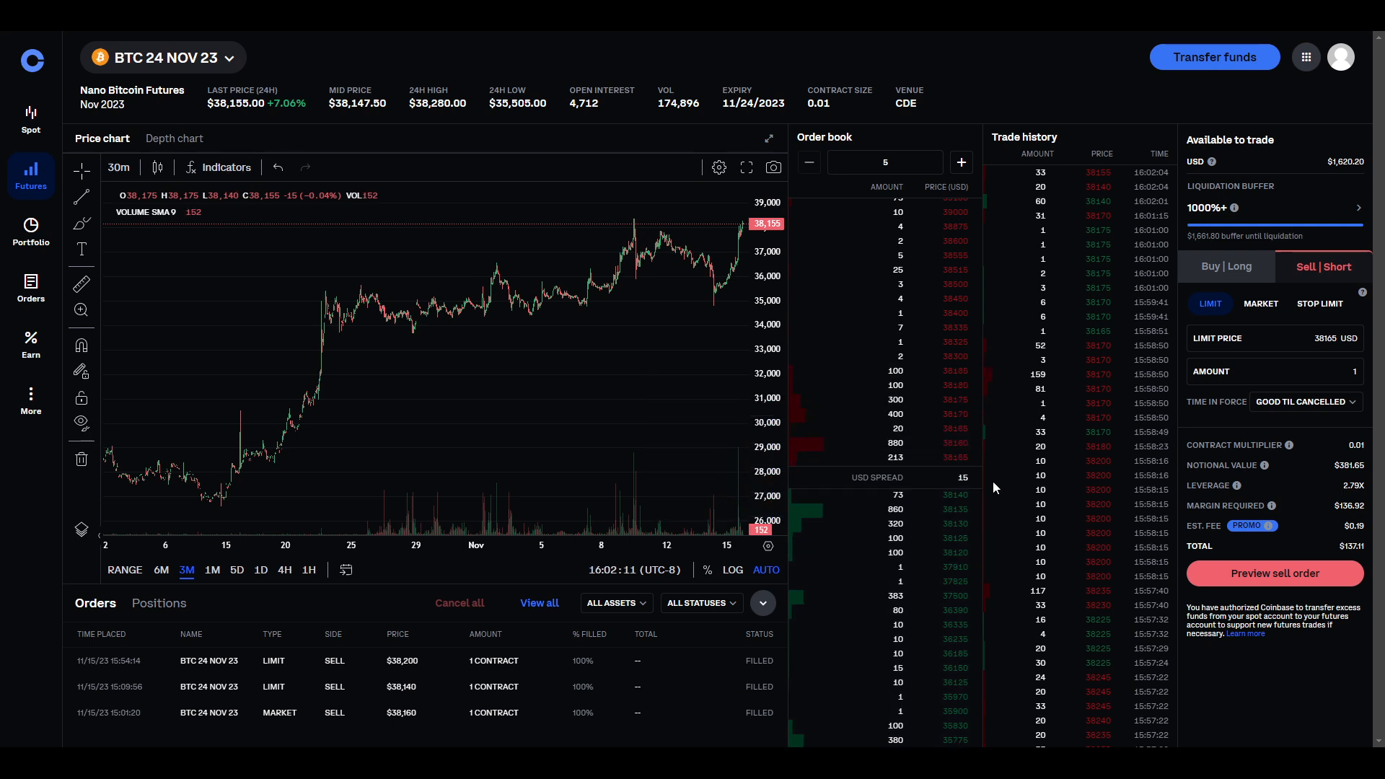
Check the Positions list for the 2-contract short, then return to Orders.
left_click(158, 603)
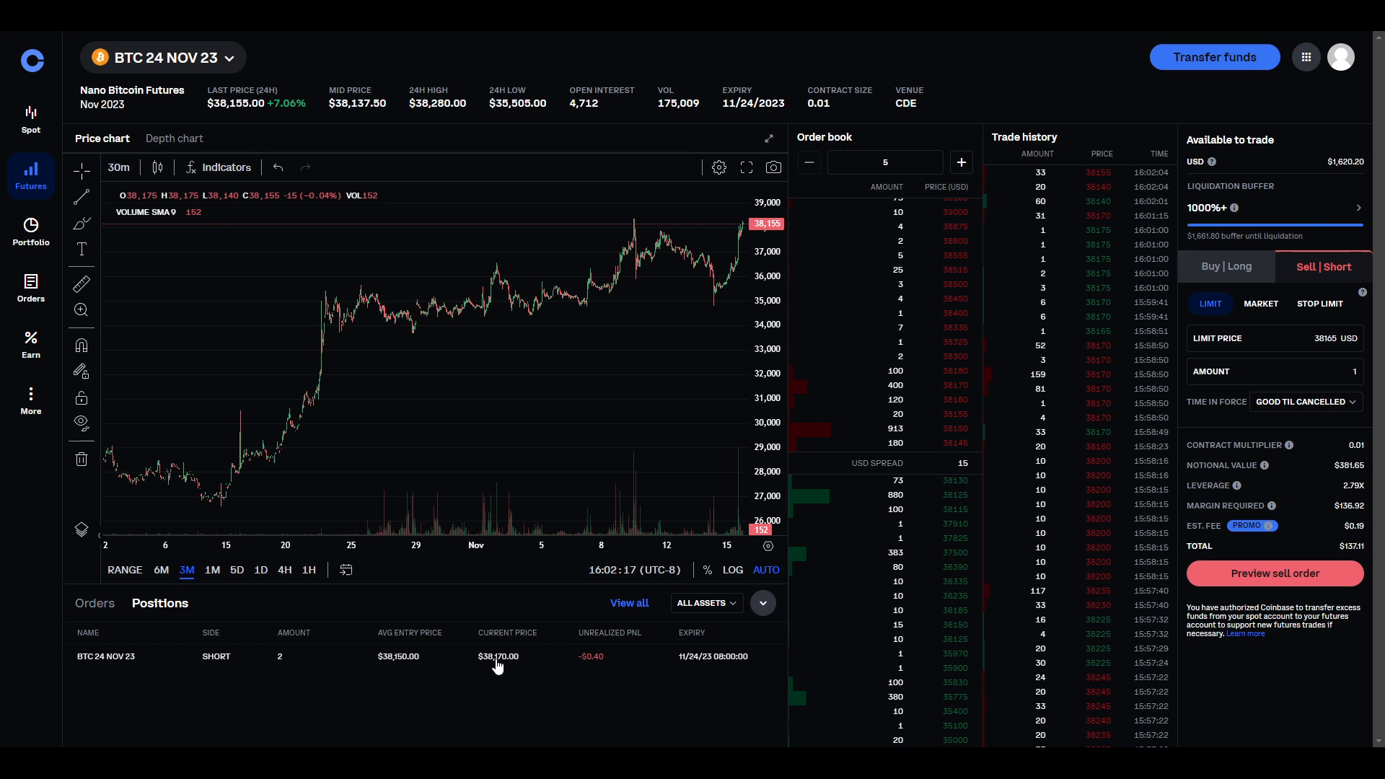
mouse_move(482, 667)
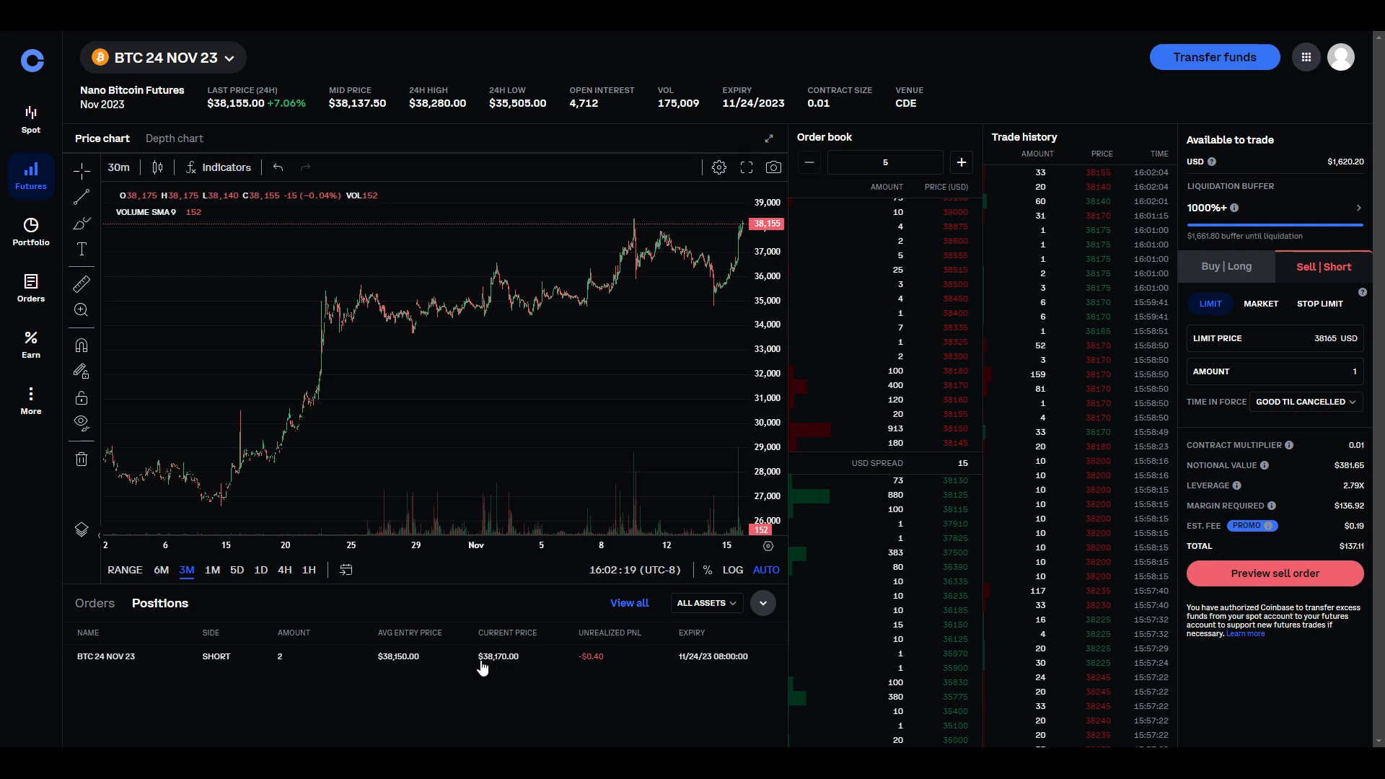
left_click(94, 603)
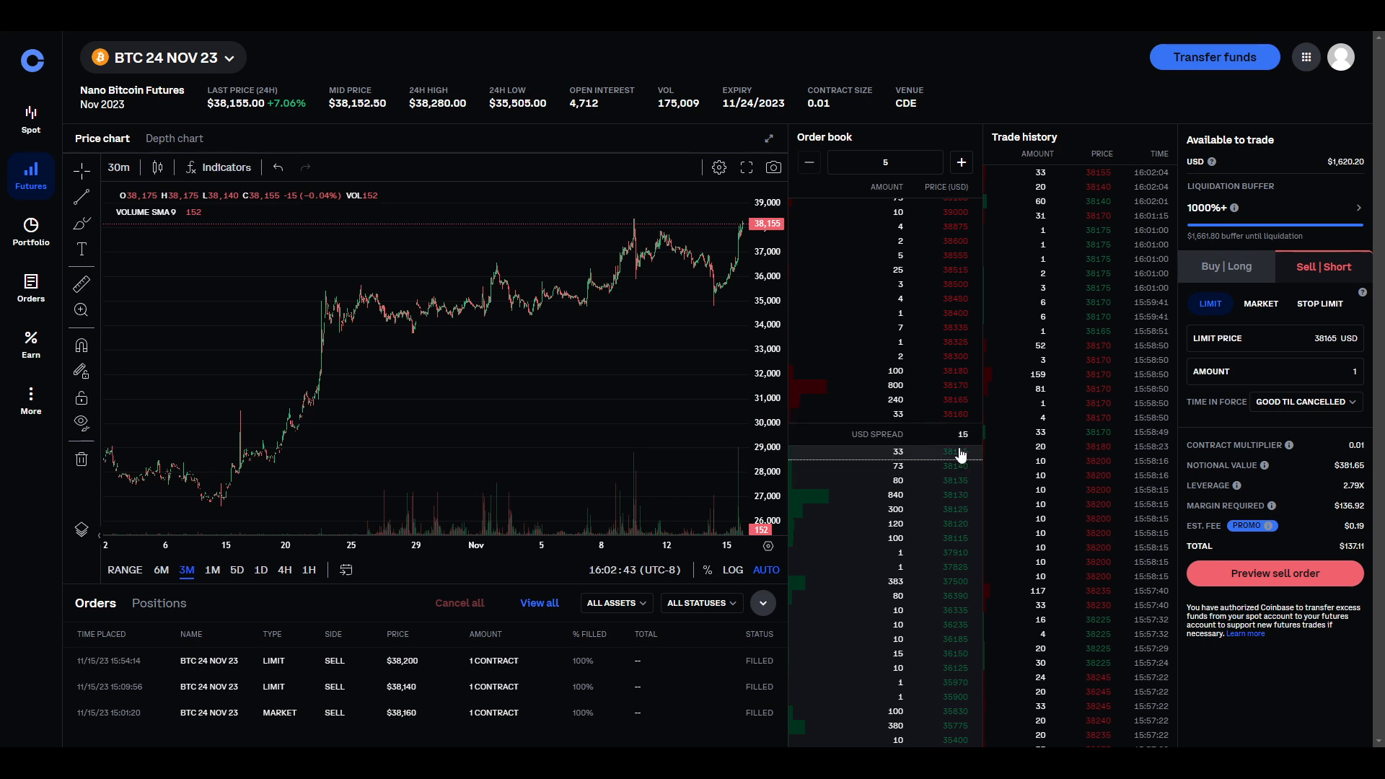
mouse_move(915, 452)
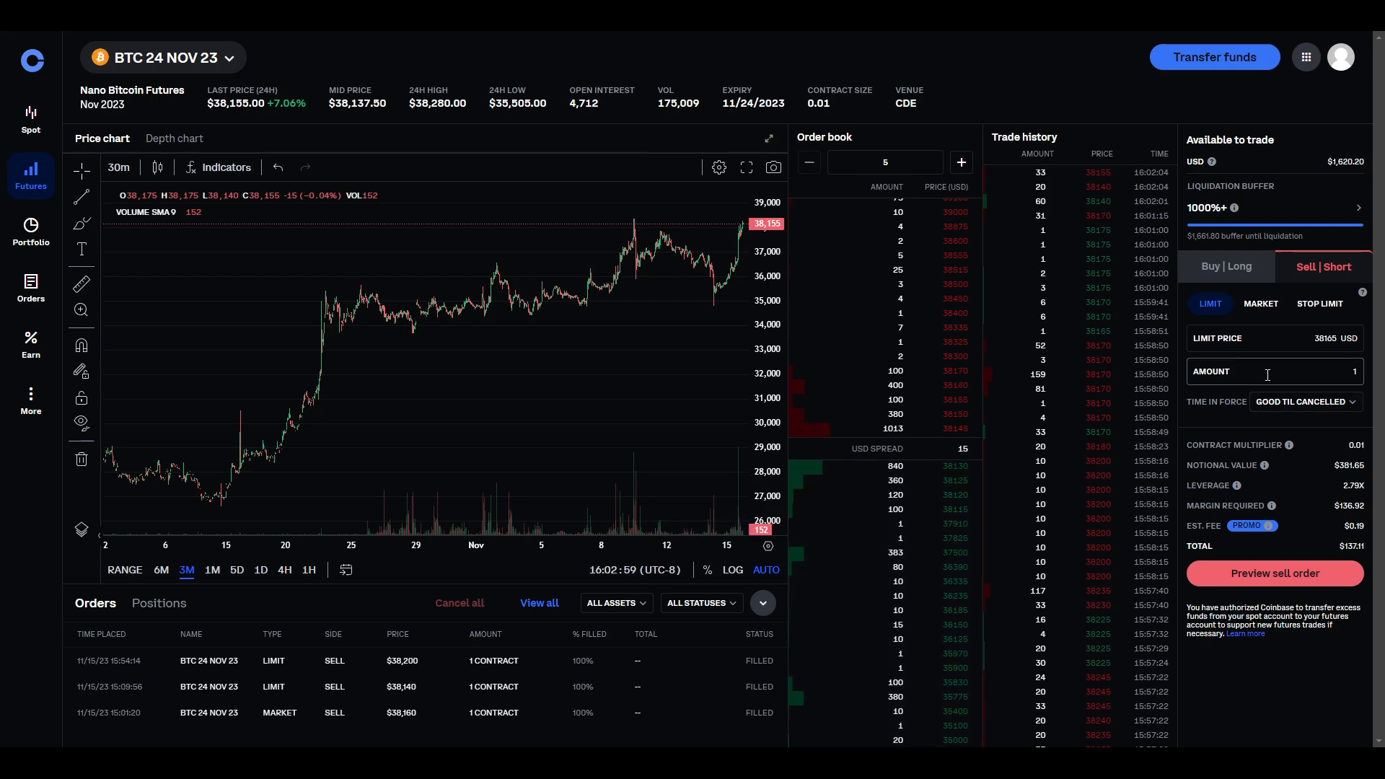
mouse_move(891, 388)
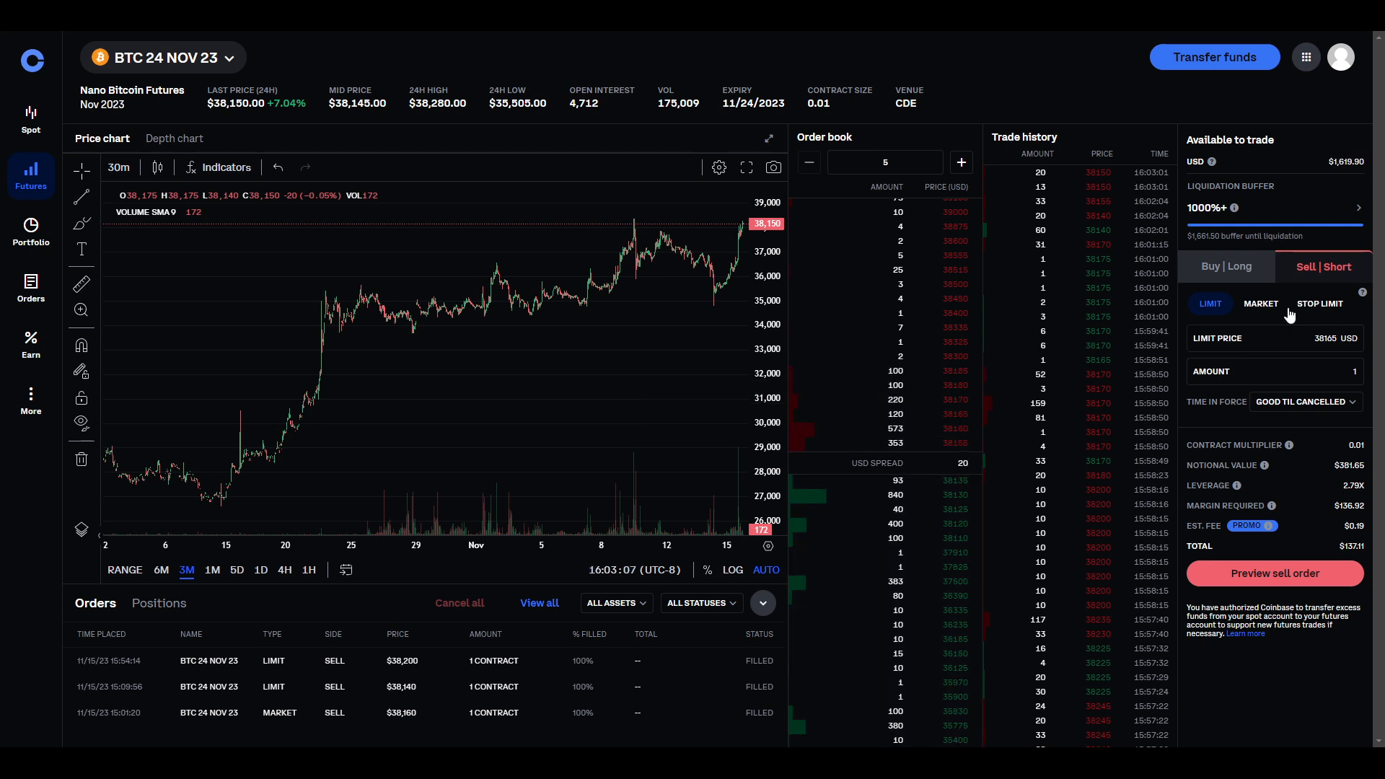
Edit the sell order's limit price to 38180 USD for 1 contract.
left_click(1254, 338)
type("38180")
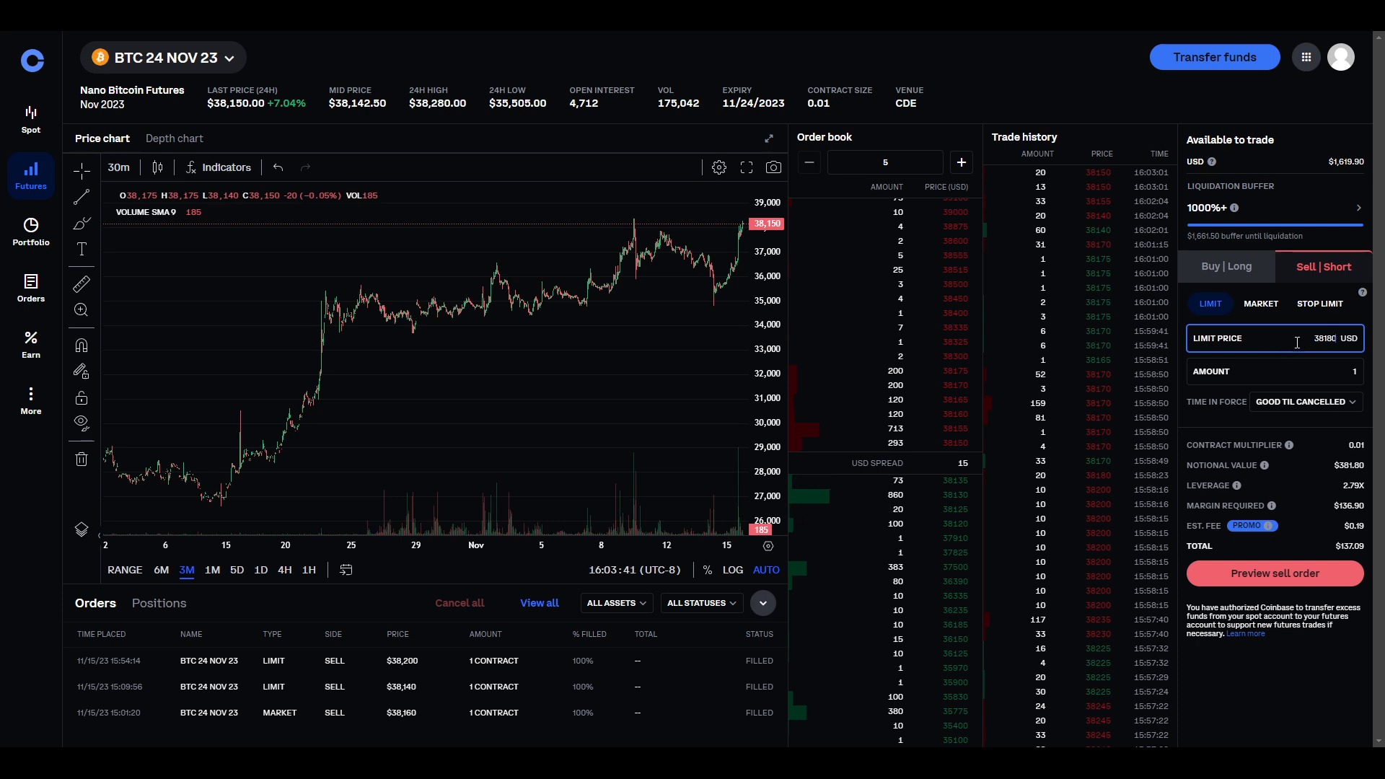
mouse_move(1289, 444)
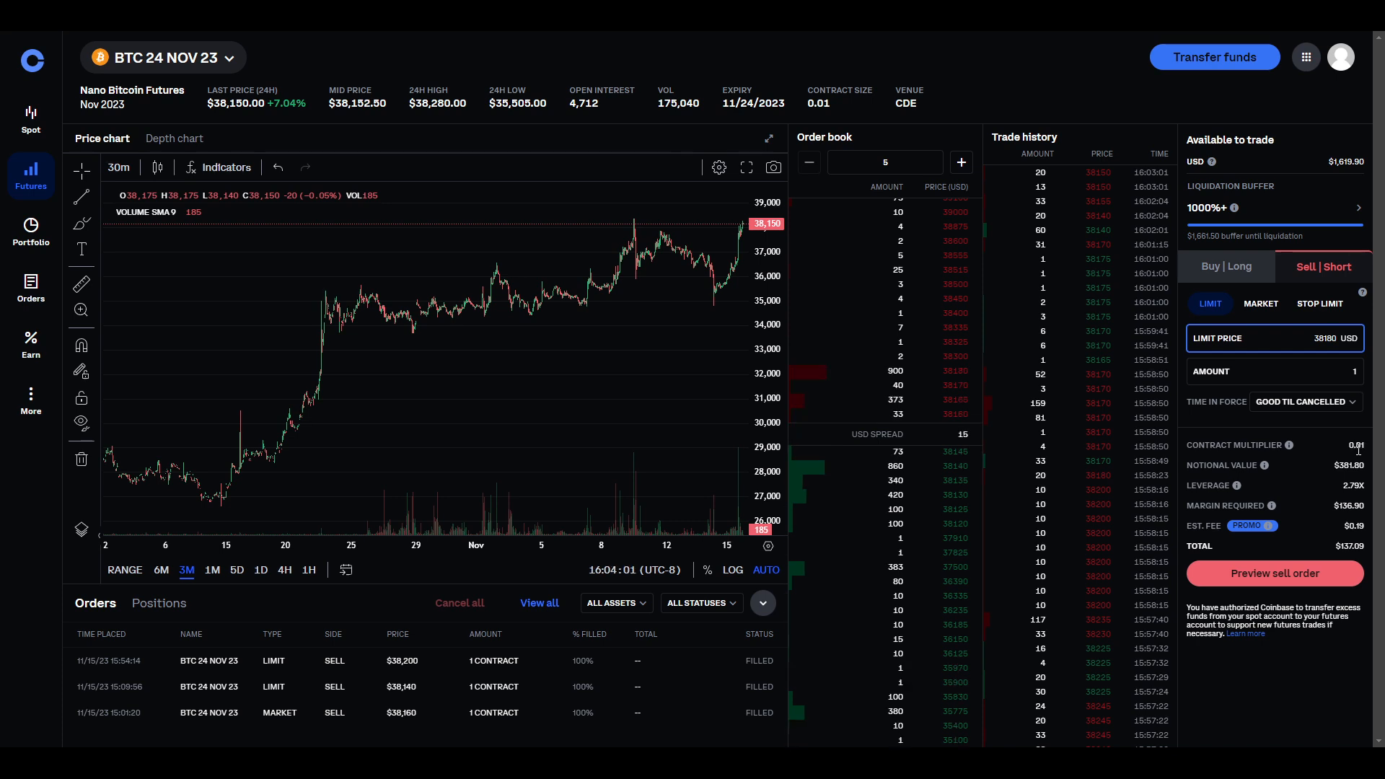
mouse_move(1266, 465)
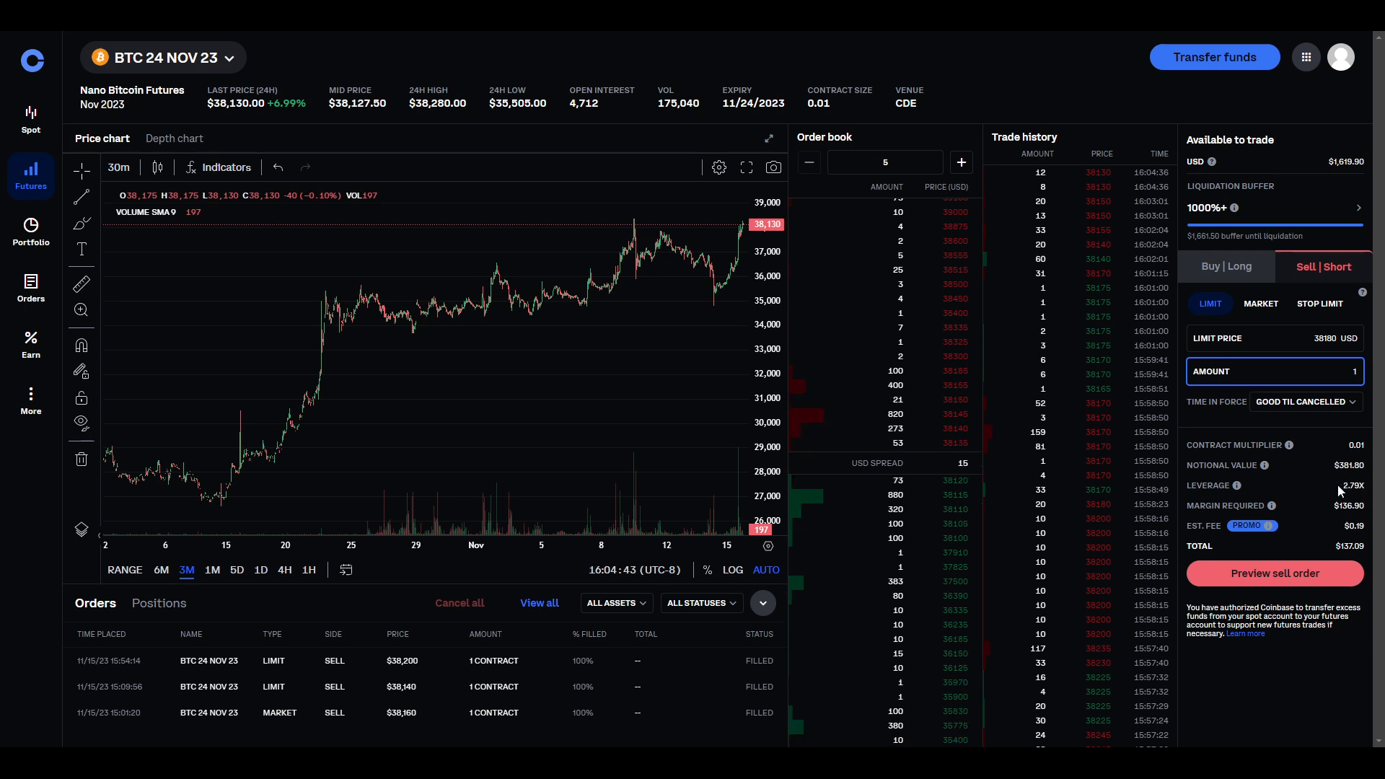
mouse_move(1340, 491)
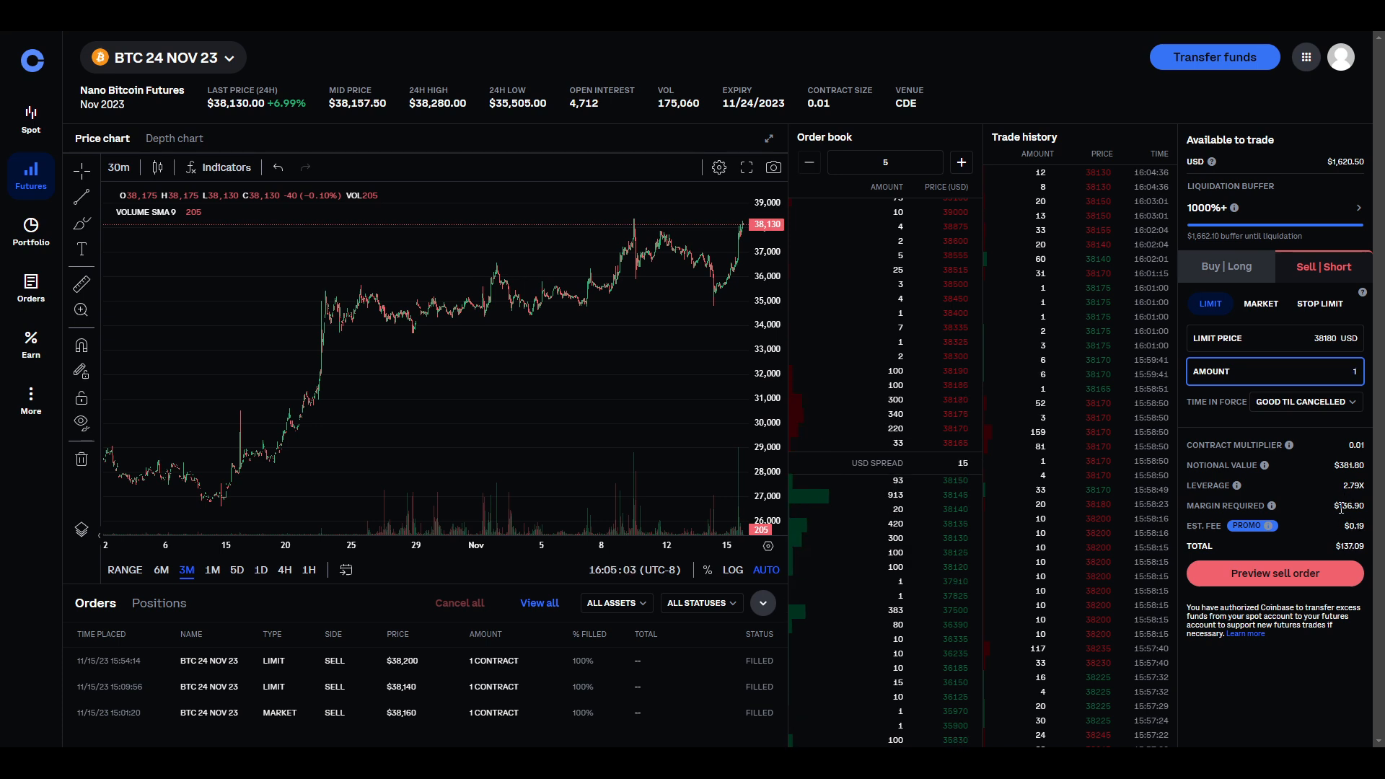
mouse_move(1273, 505)
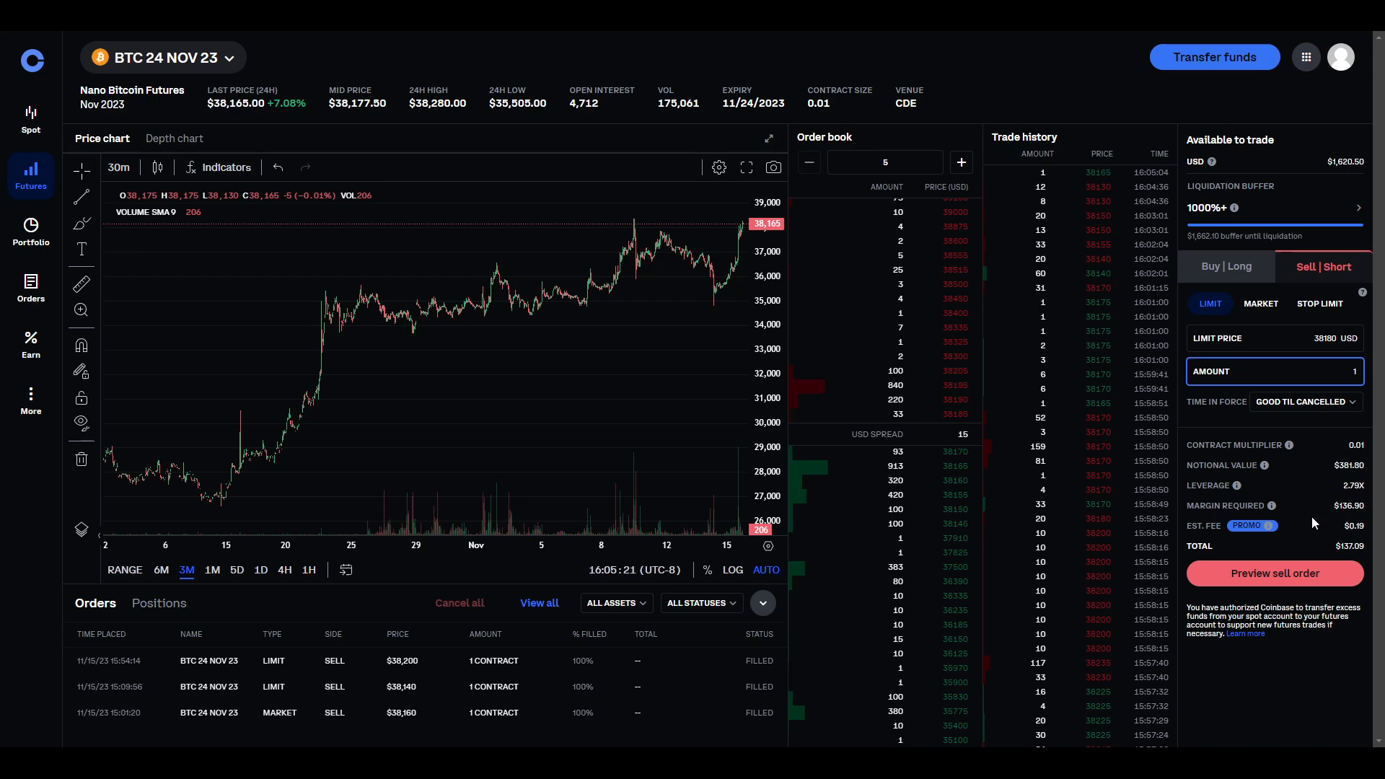
mouse_move(1249, 525)
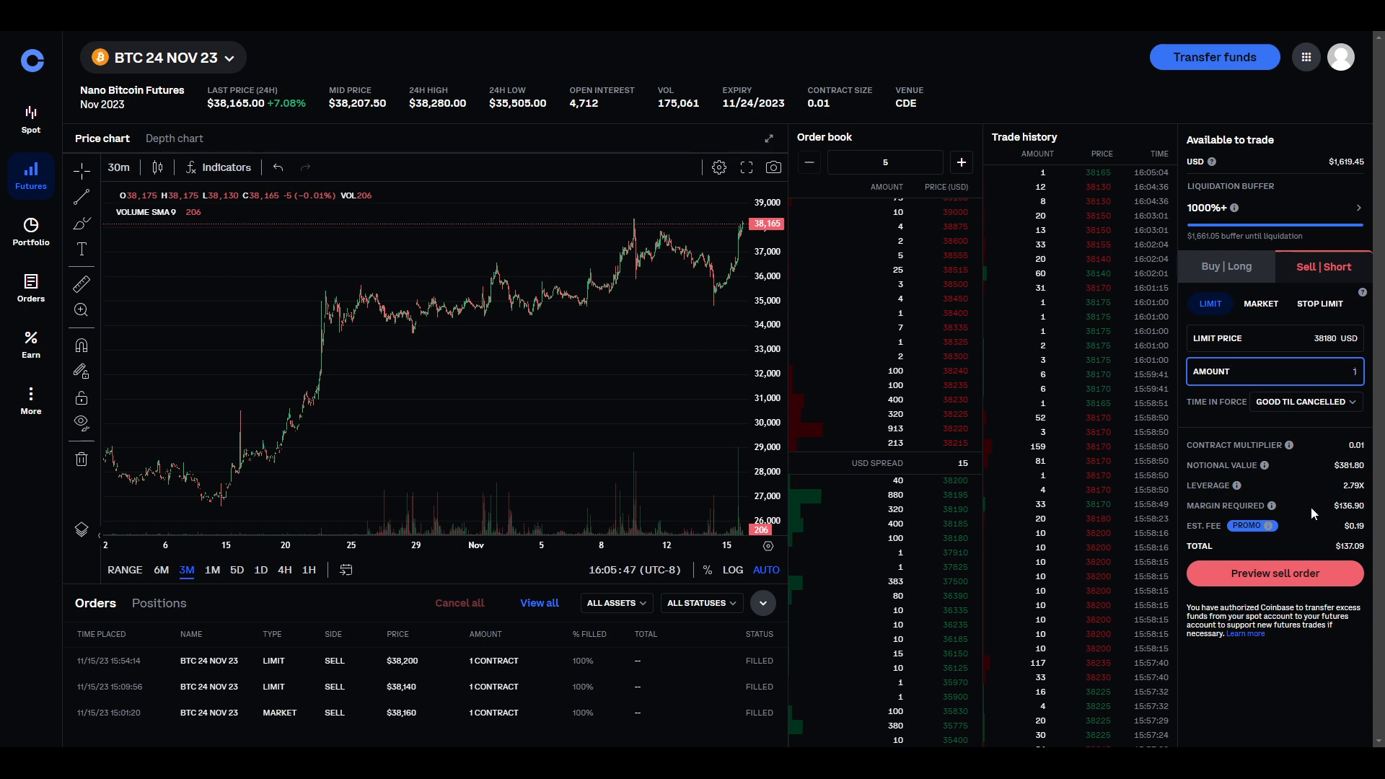
mouse_move(1316, 511)
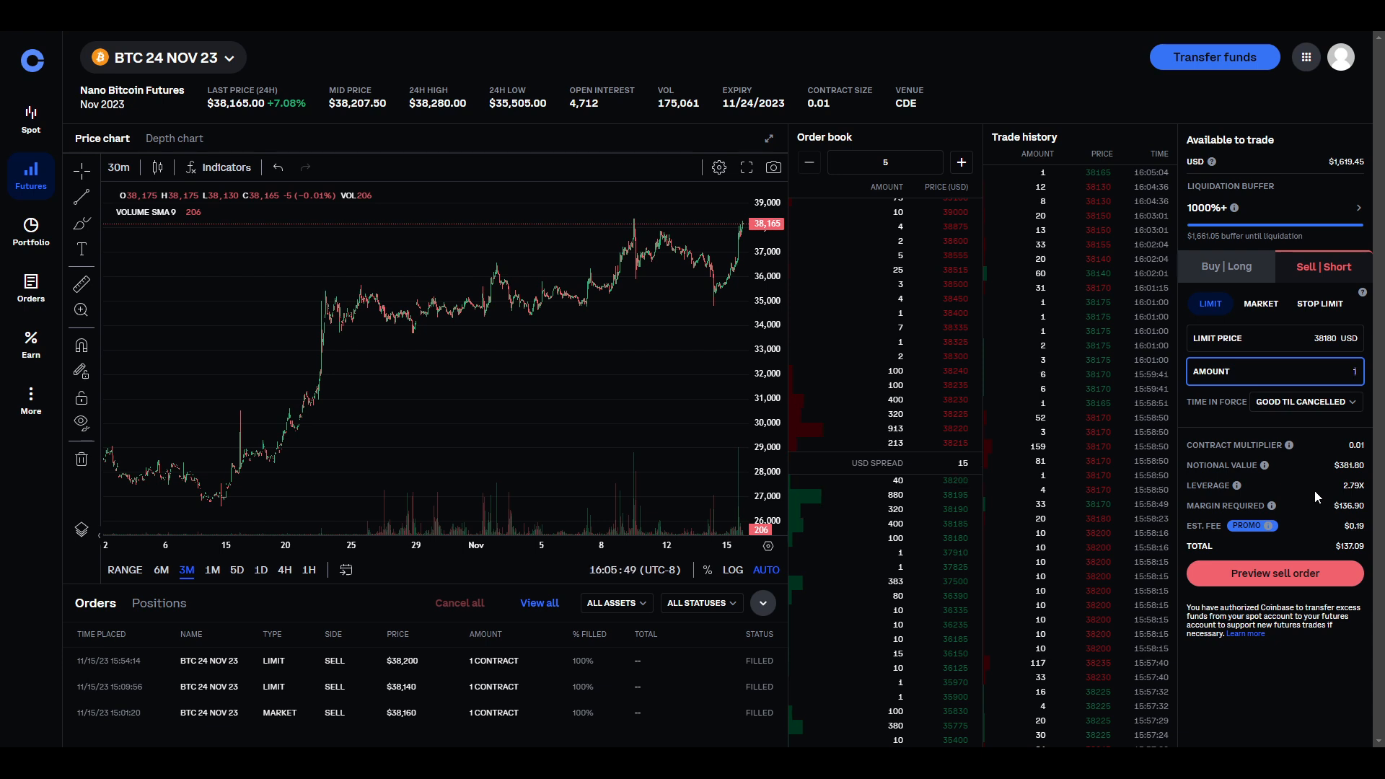
mouse_move(972, 443)
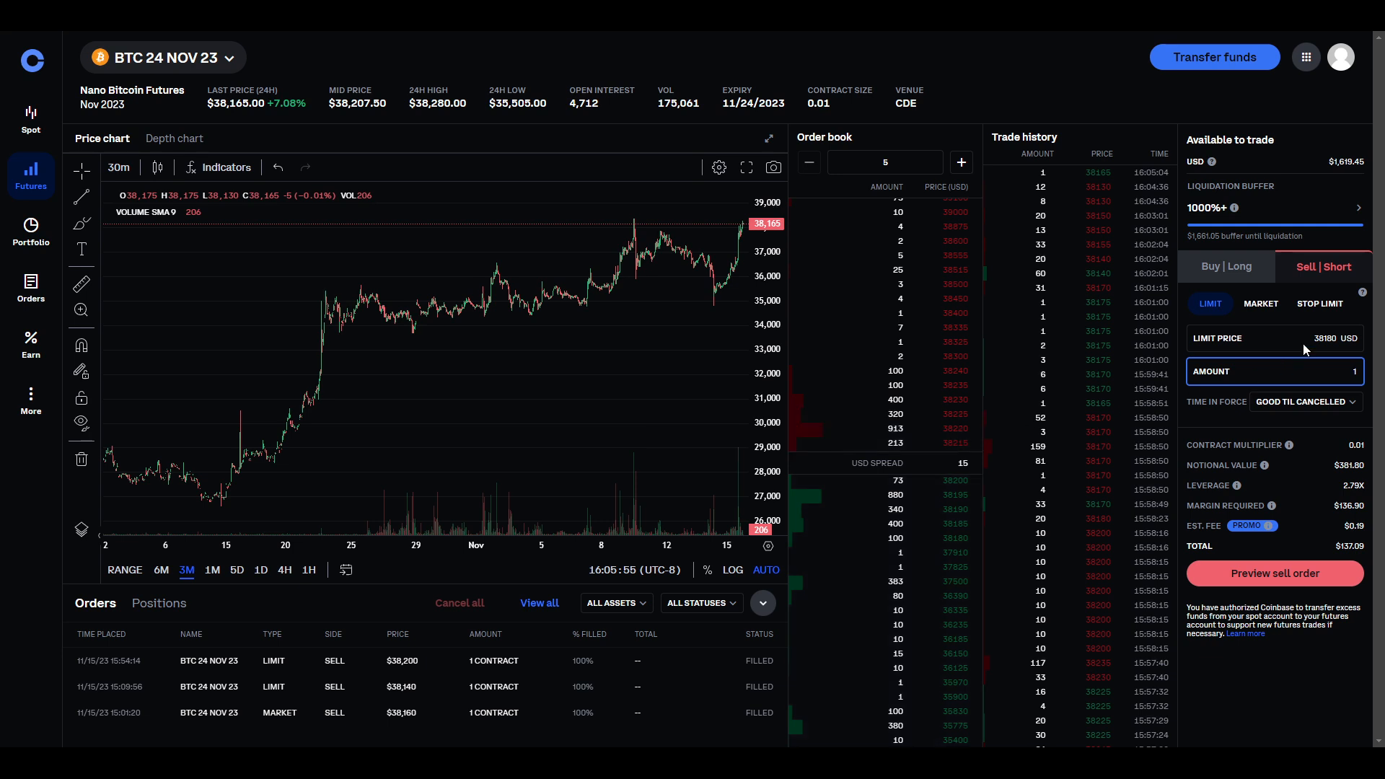
Set the limit price to 38225 USD and preview the 1-contract limit sell.
left_click(1272, 338)
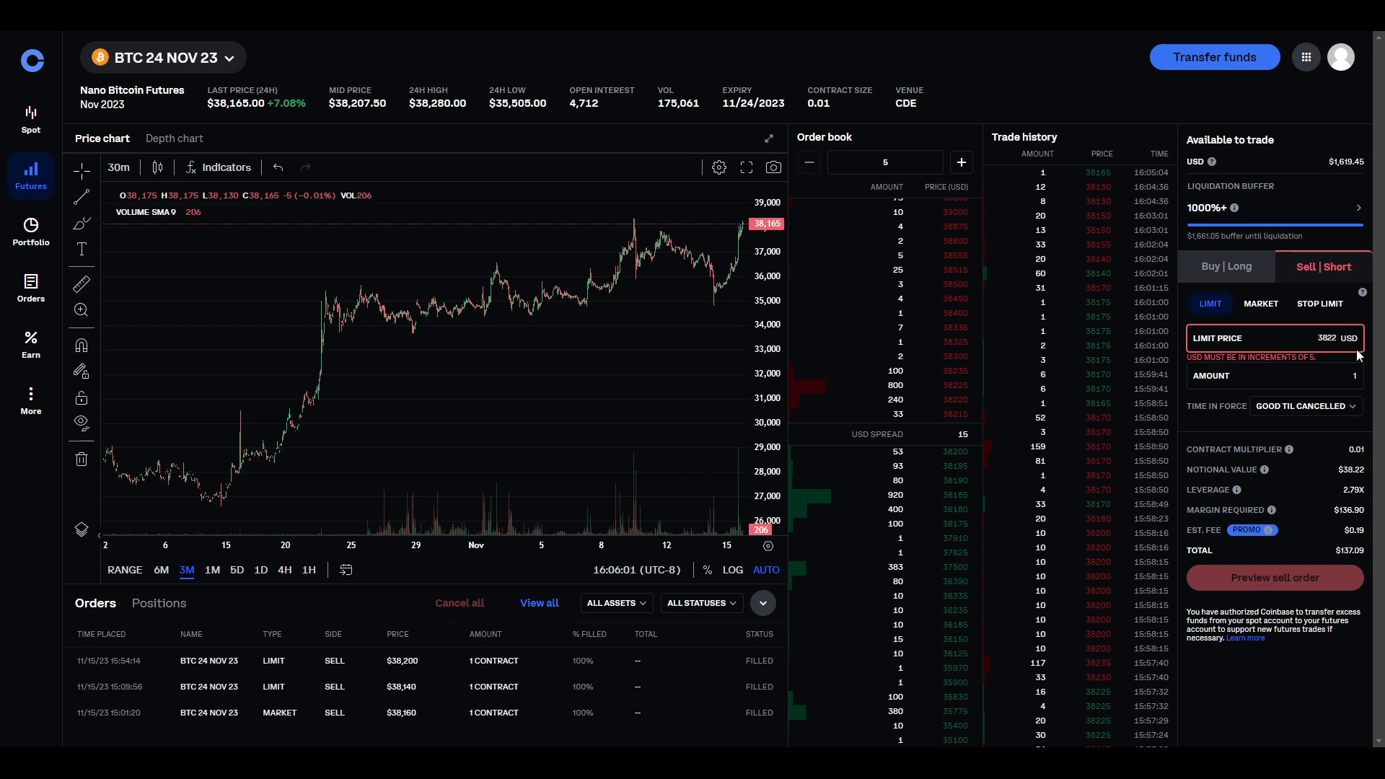
type("38225")
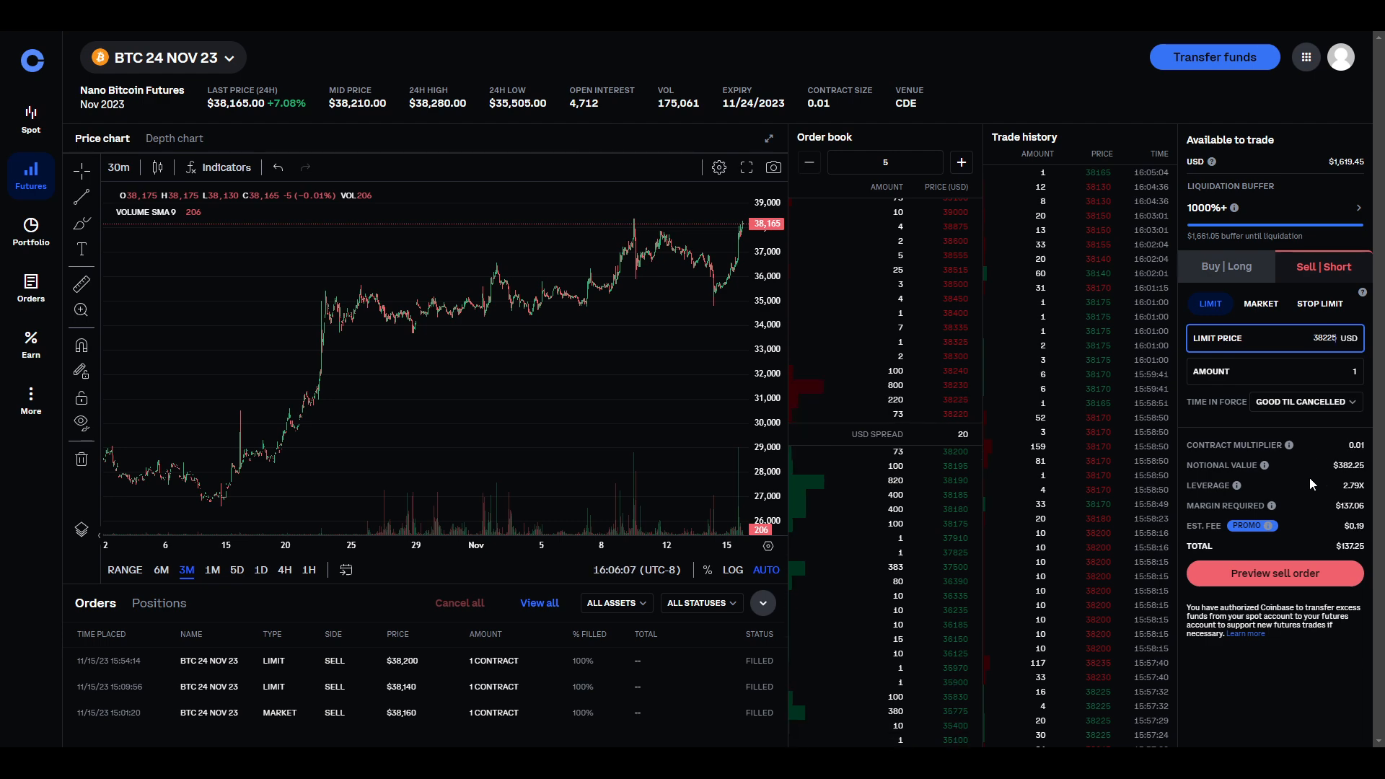
left_click(1274, 573)
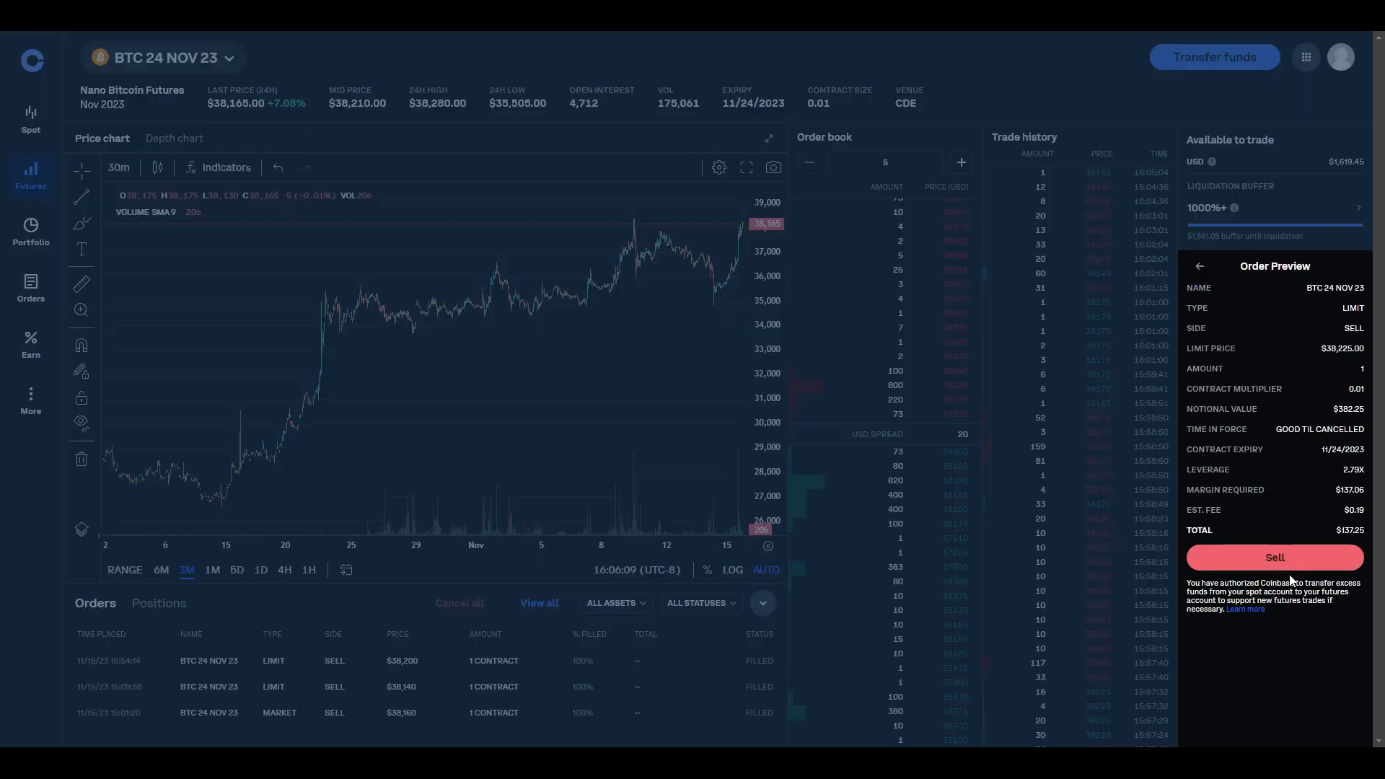
Submit the 1-contract limit sell at 38225 USD and dismiss the confirmation.
left_click(1274, 557)
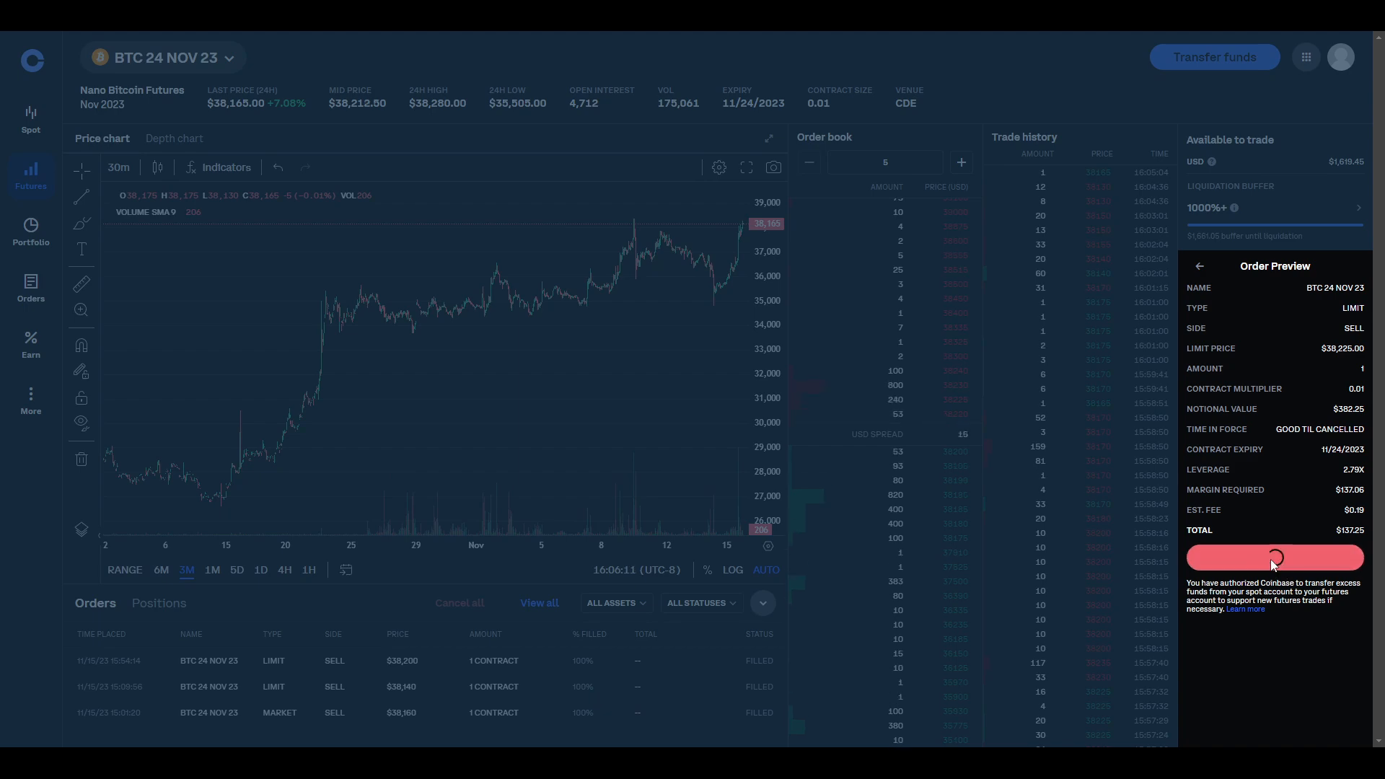
left_click(1273, 557)
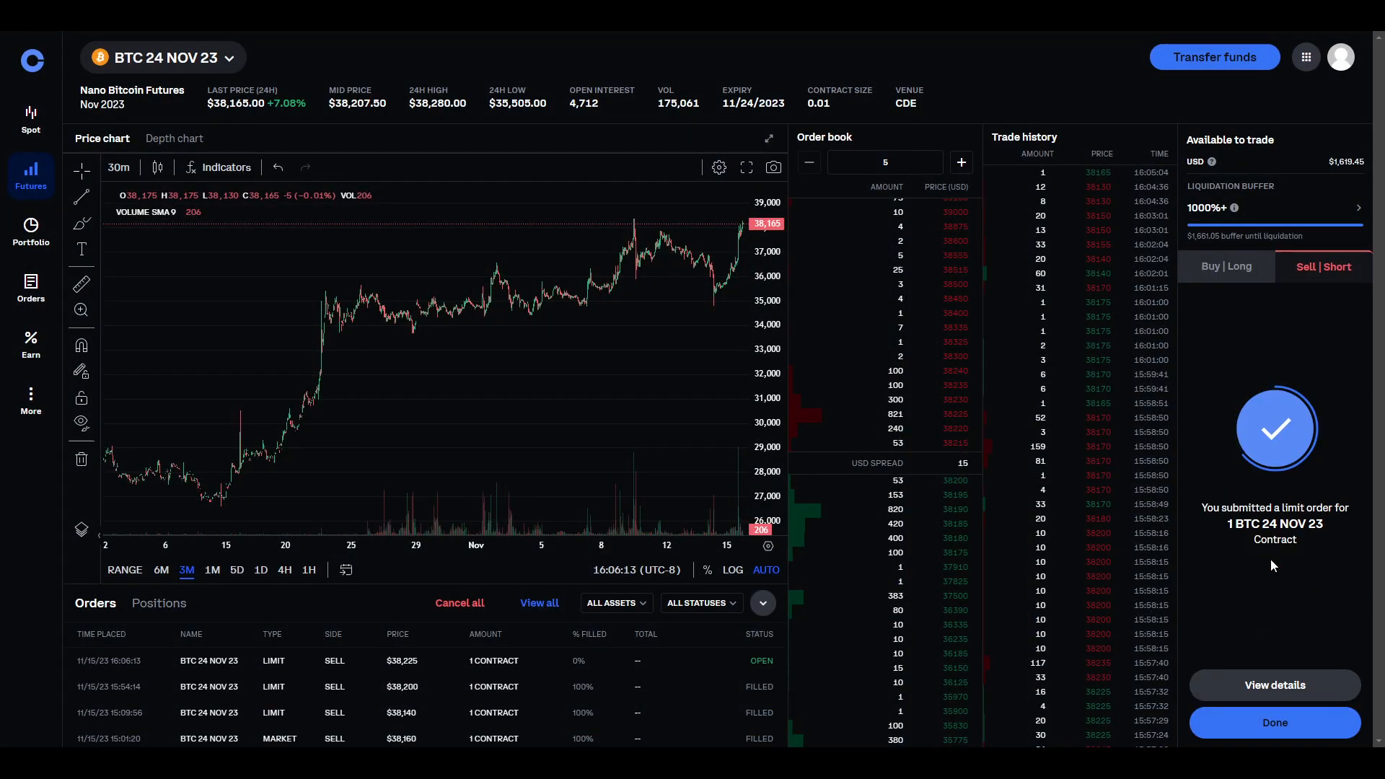
left_click(1274, 721)
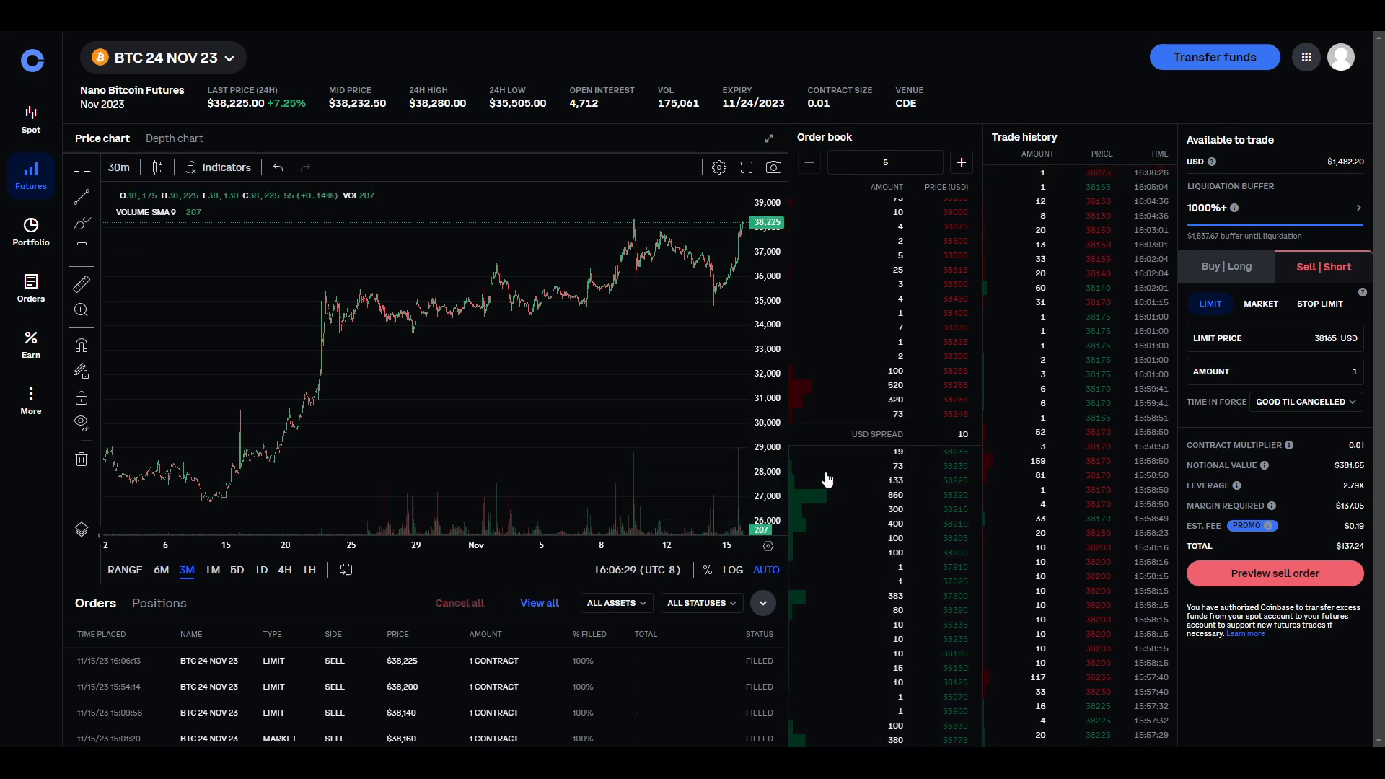
mouse_move(919, 400)
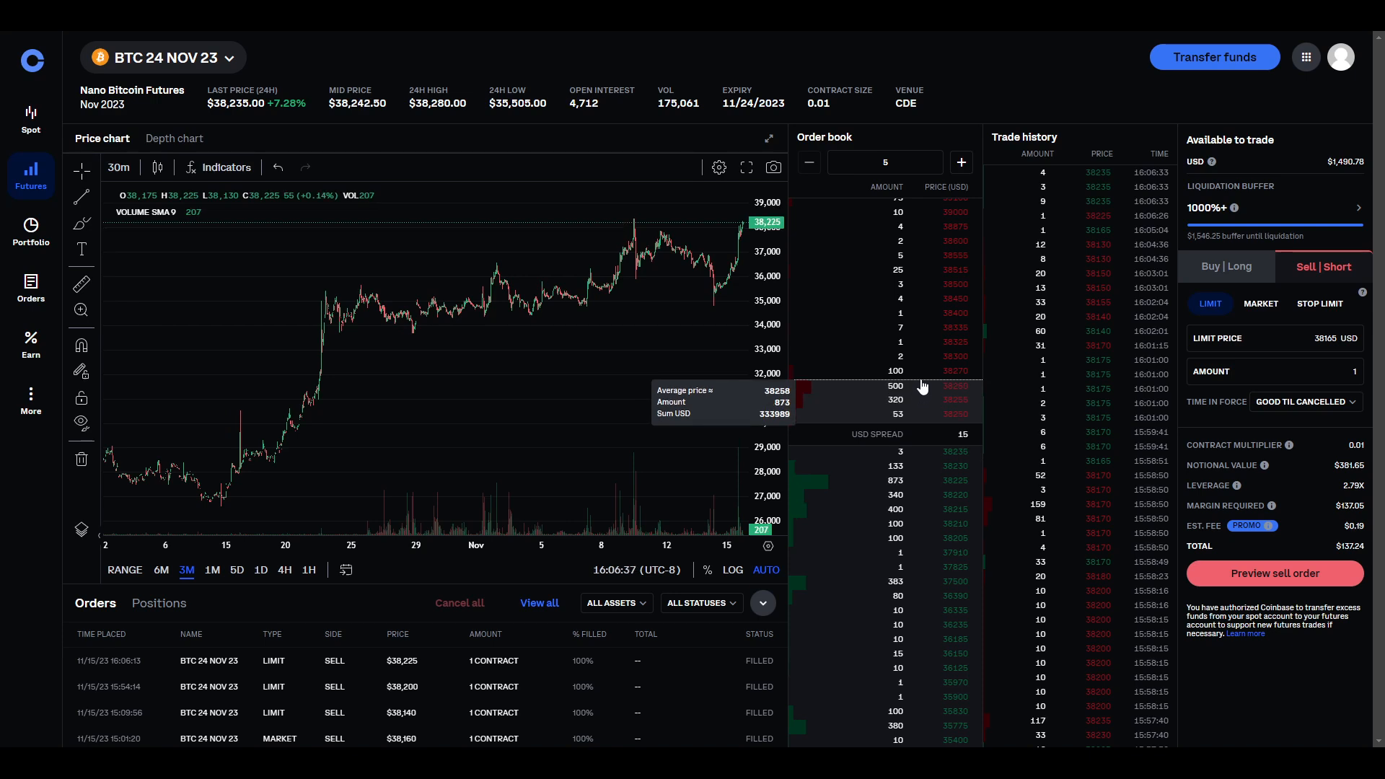
mouse_move(924, 369)
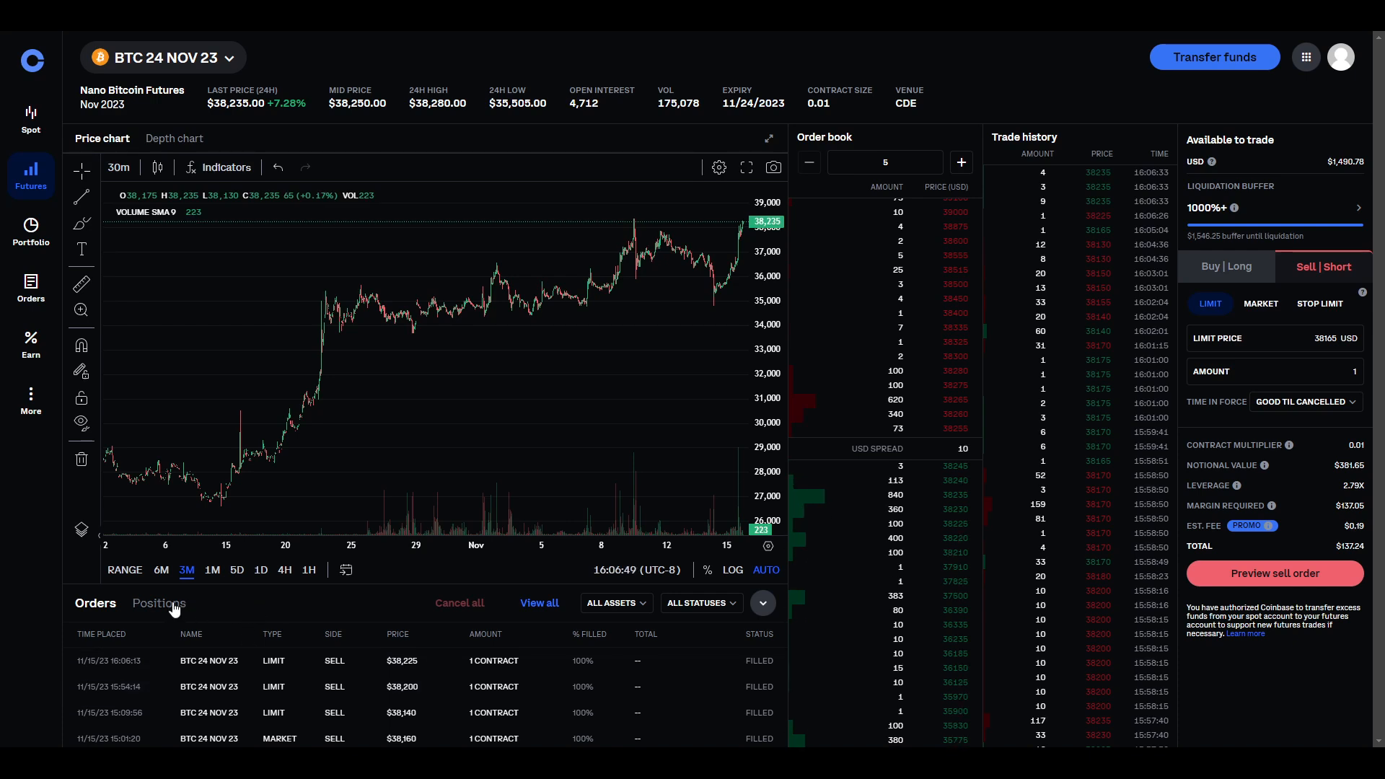
Review the 2-contract short position, then switch the ticket to Buy | Long.
left_click(160, 604)
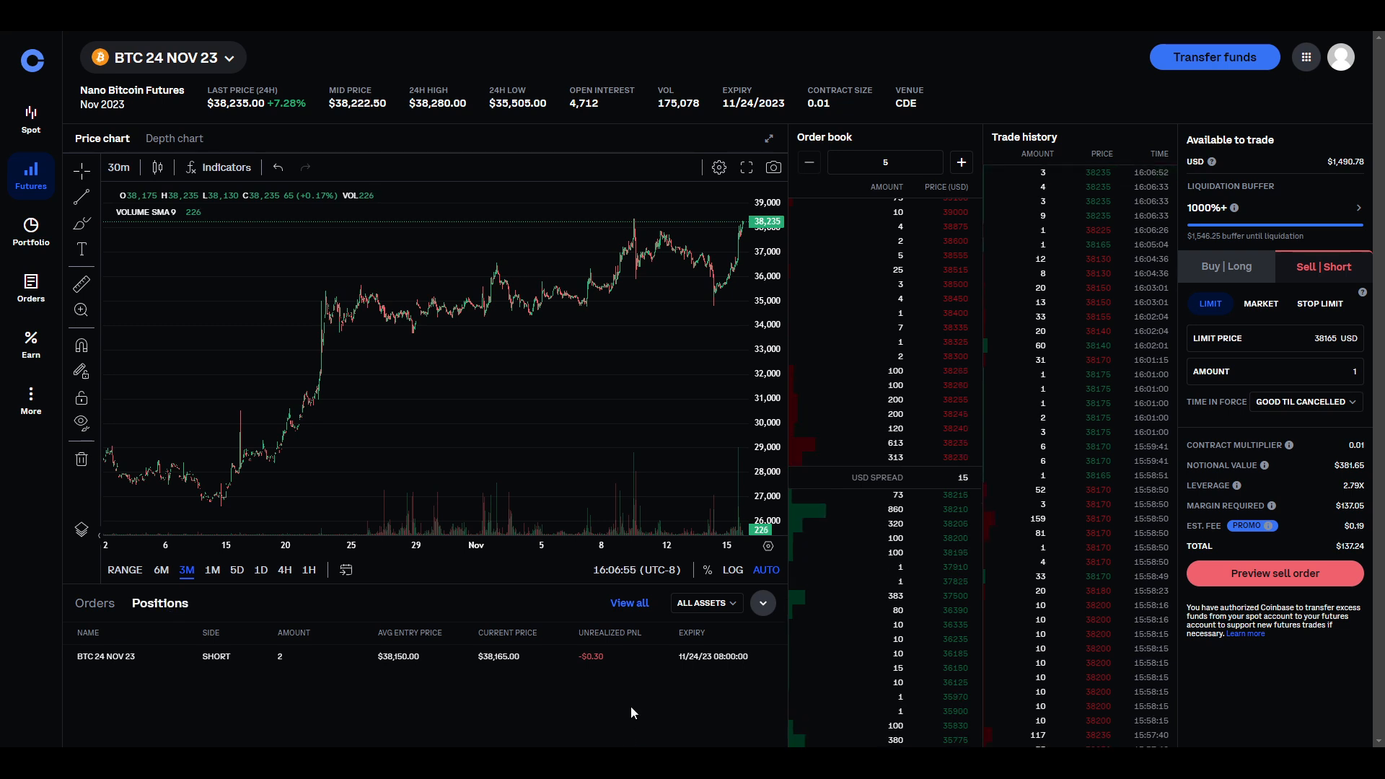
mouse_move(459, 679)
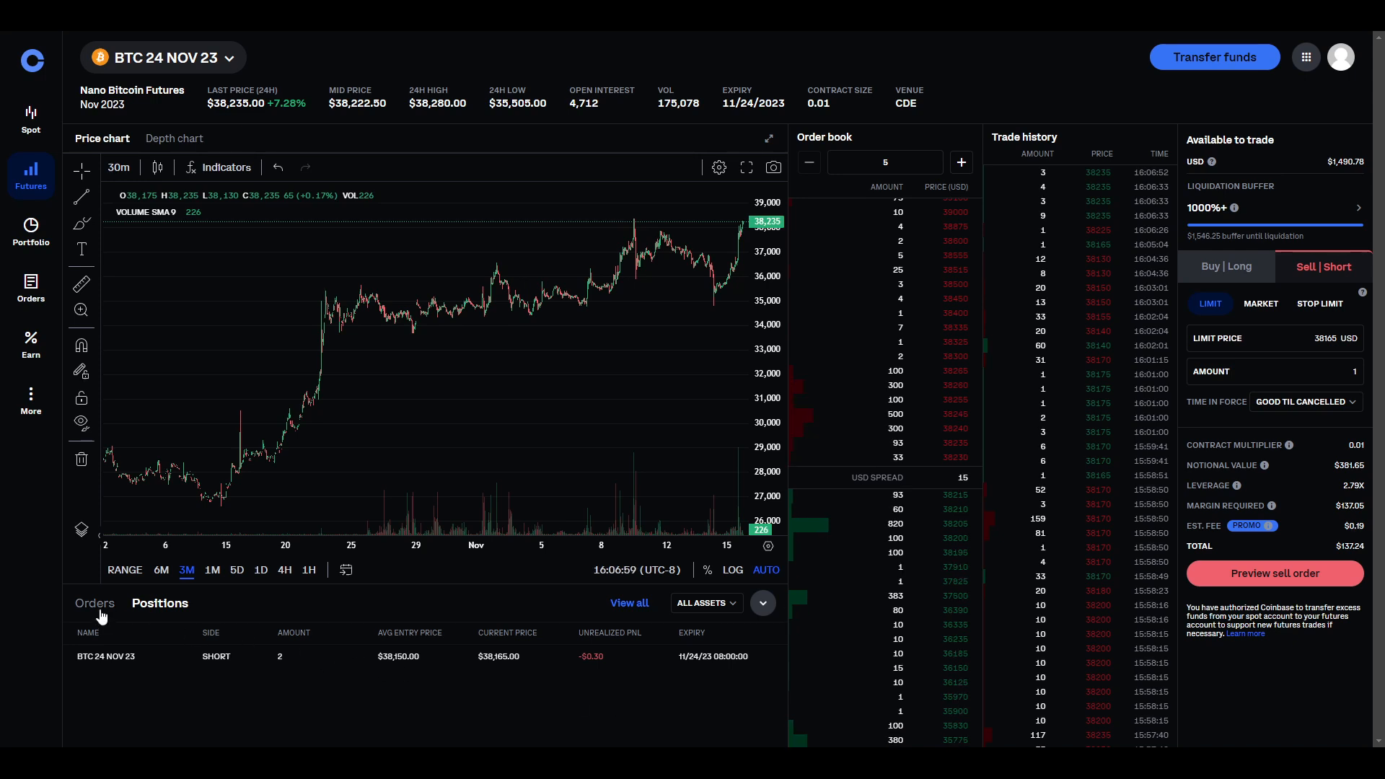
mouse_move(398, 684)
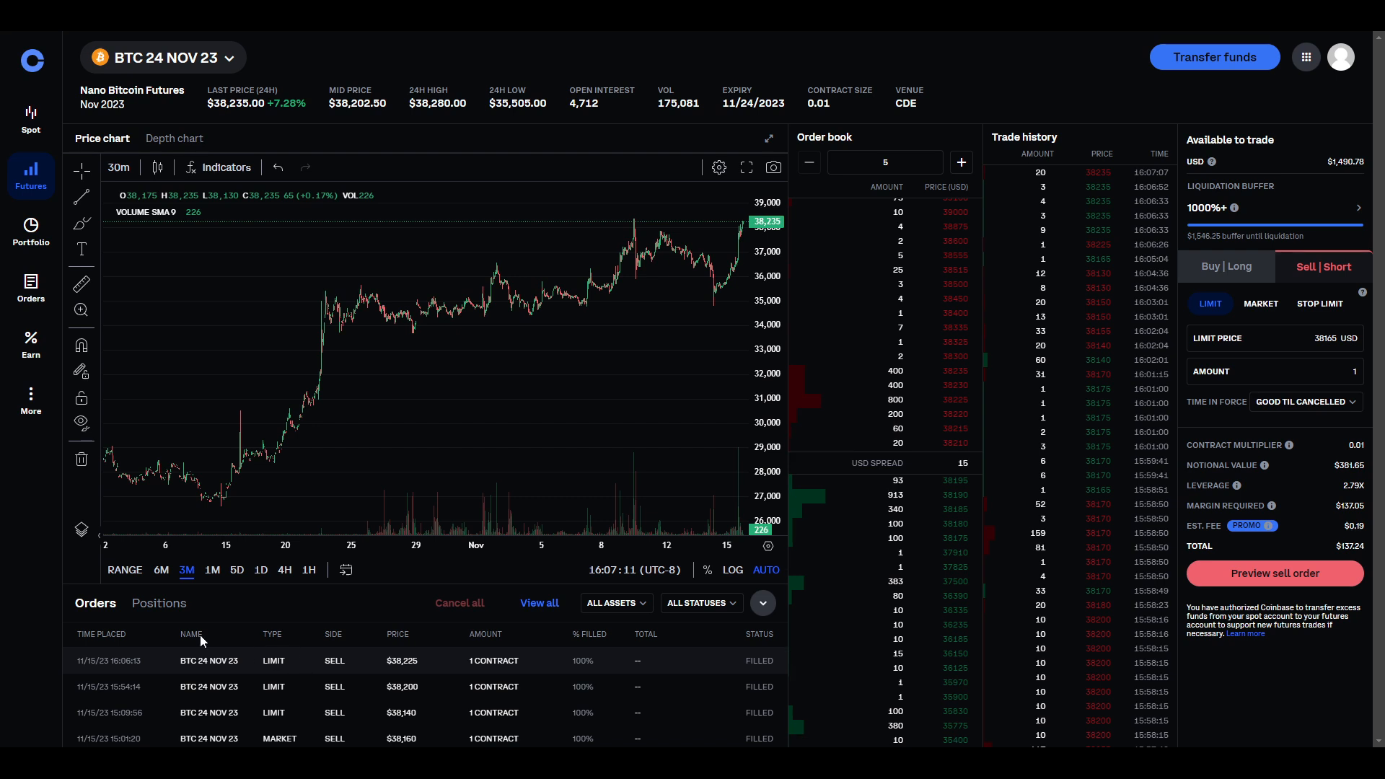
left_click(158, 604)
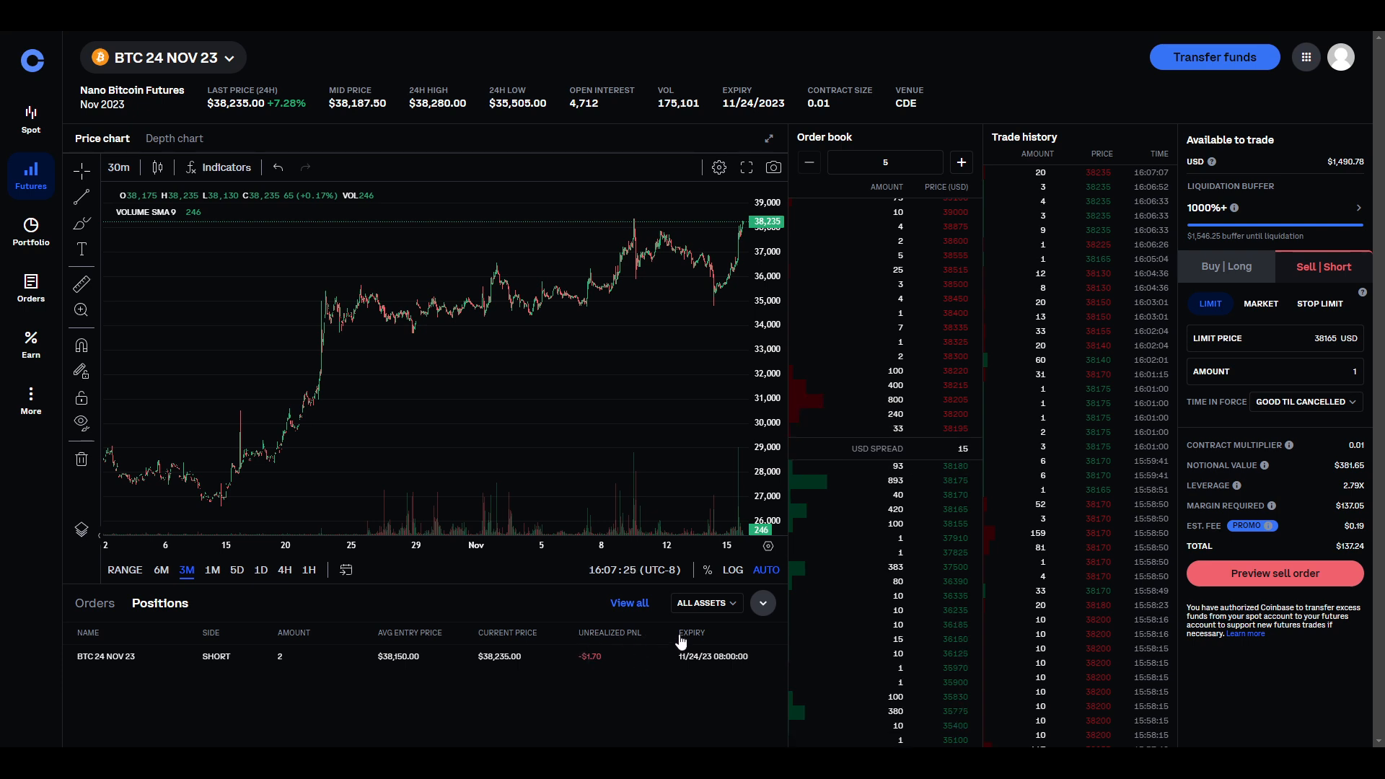
left_click(1225, 266)
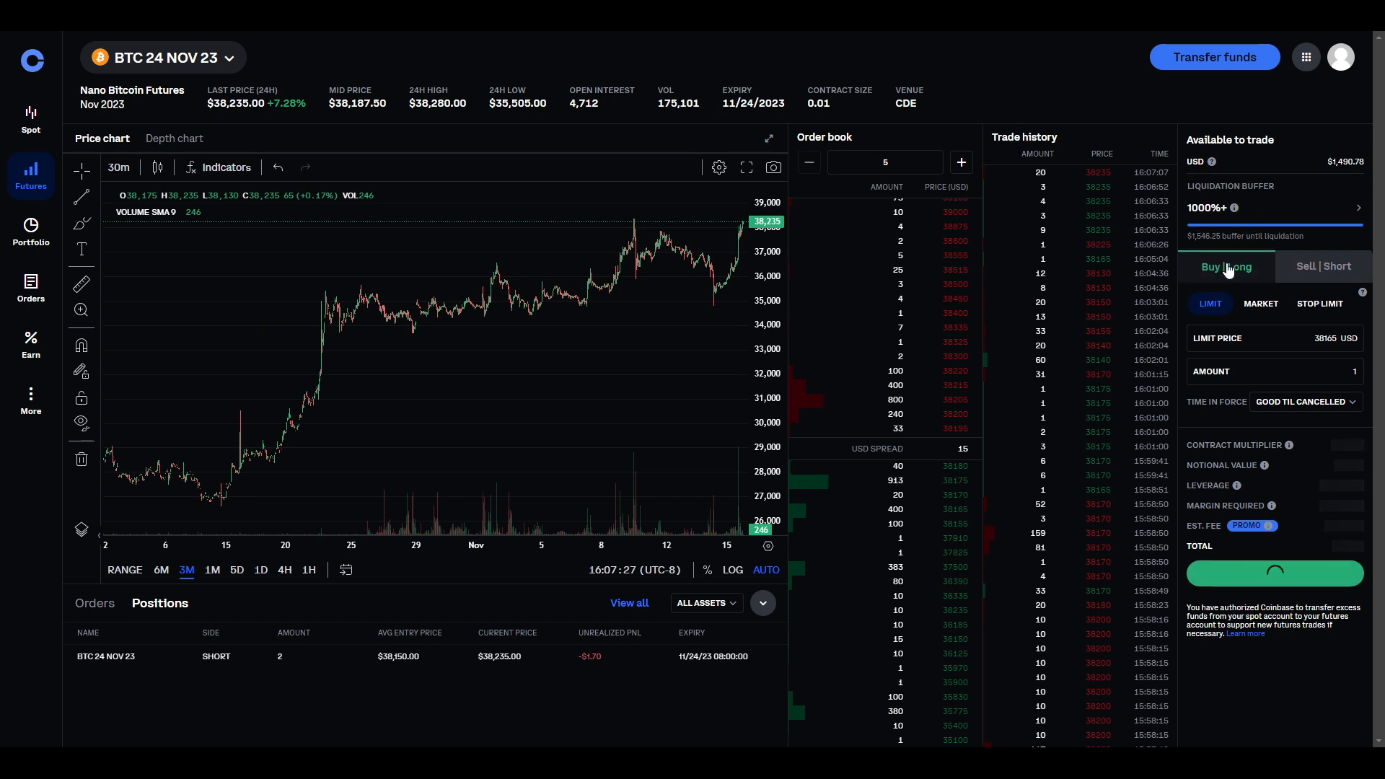